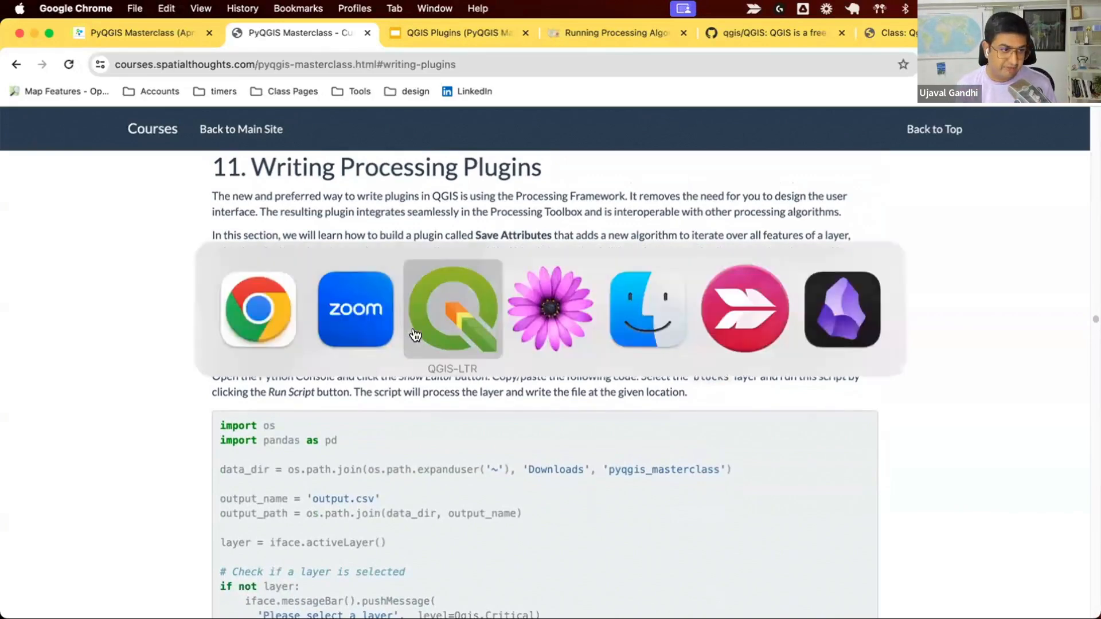
Bring QGIS-LTR to the front with the blocks layer and Python console script
{"action": "left_click", "coordinate": [452, 308]}
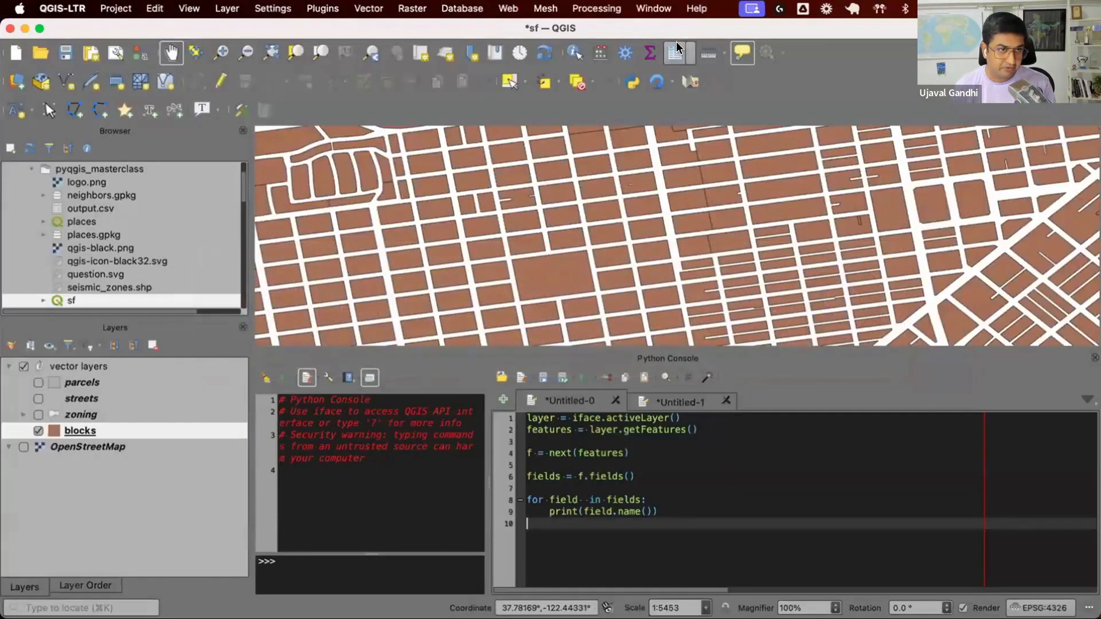
Show the blocks layer's attribute table with its fid, block_num and multigeom fields
{"action": "left_click", "coordinate": [673, 53]}
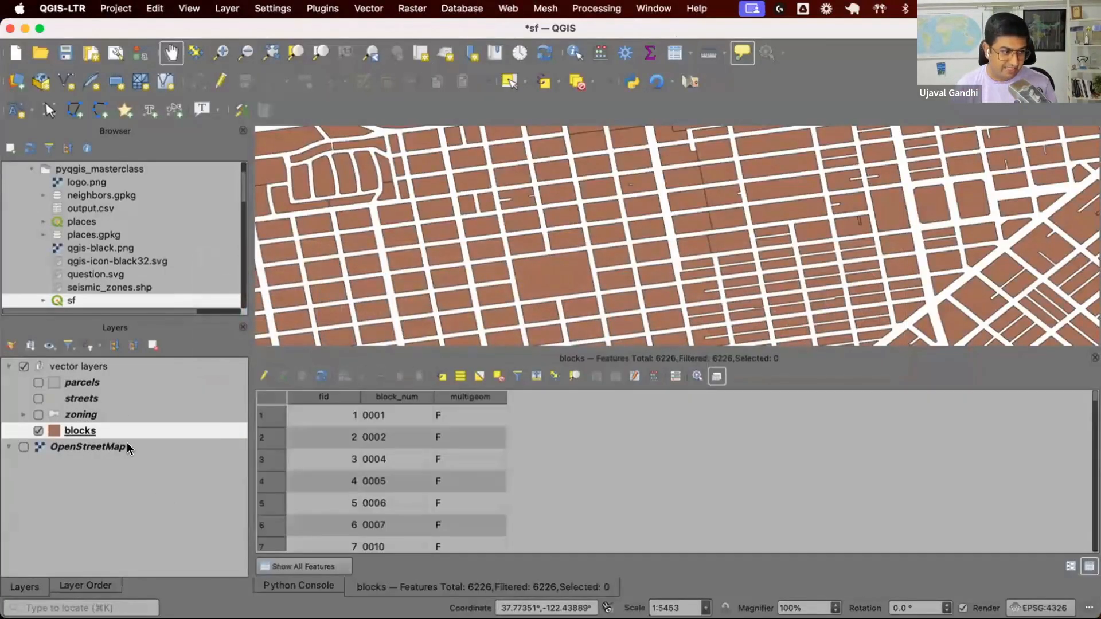
{"action": "mouse_move", "coordinate": [548, 456]}
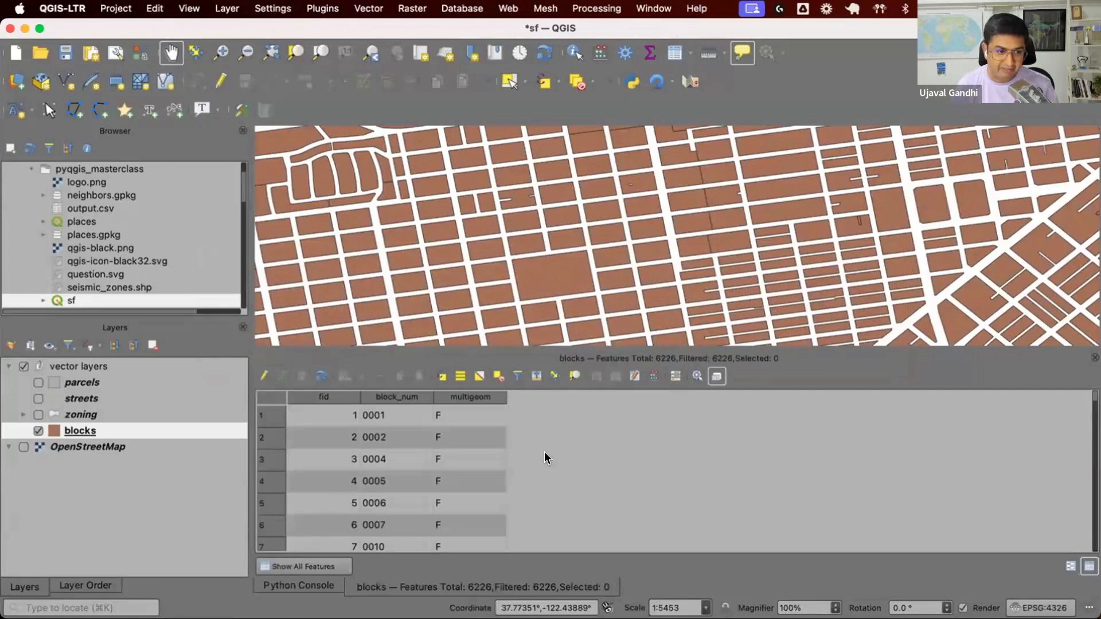
{"action": "mouse_move", "coordinate": [545, 560]}
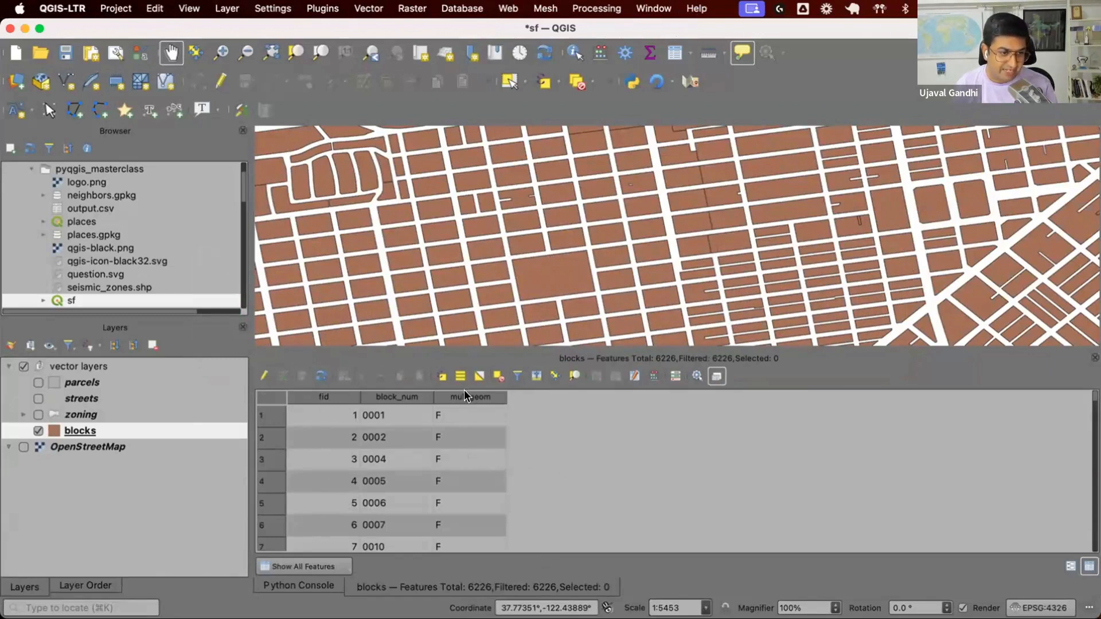
{"action": "mouse_move", "coordinate": [665, 364]}
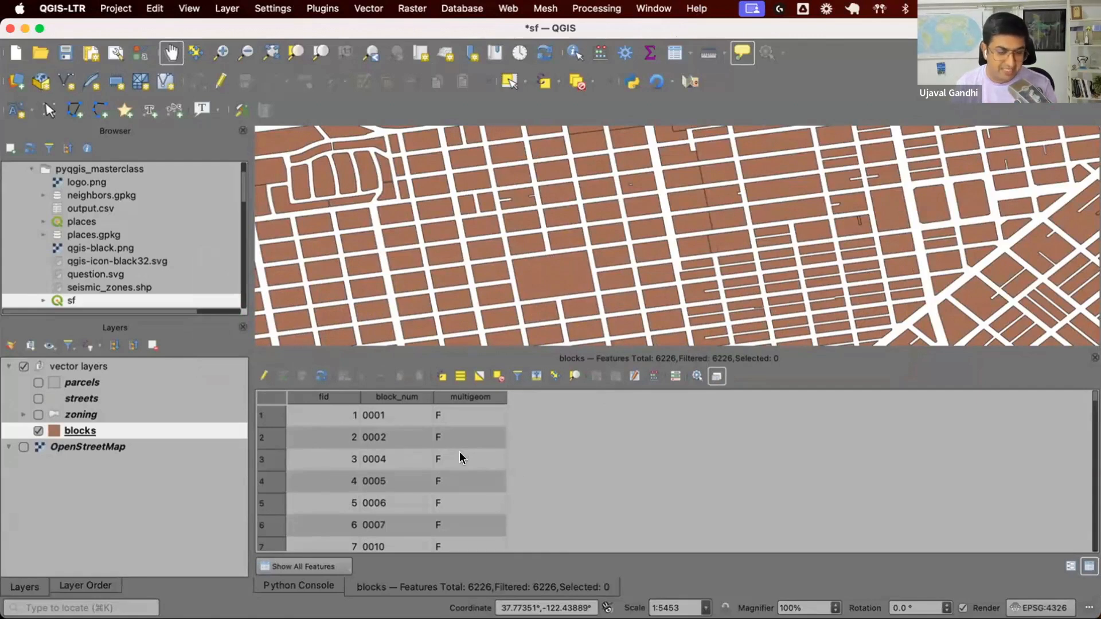
{"action": "mouse_move", "coordinate": [449, 488]}
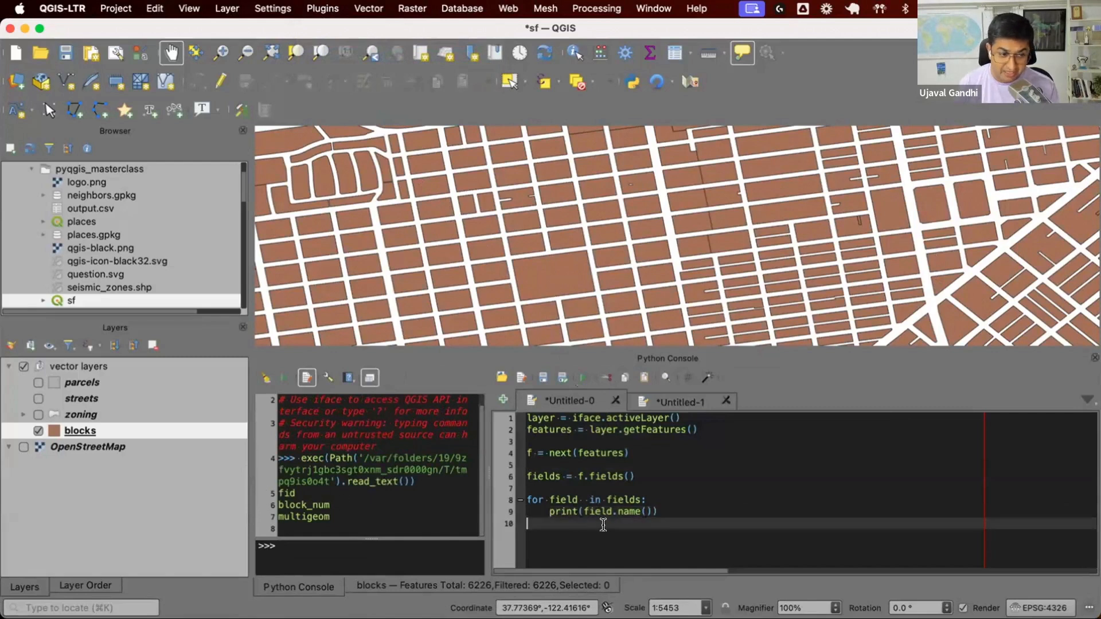
Add print(f['block_num']) so the script prints the first feature's block number 0001
{"action": "type", "text": "p"}
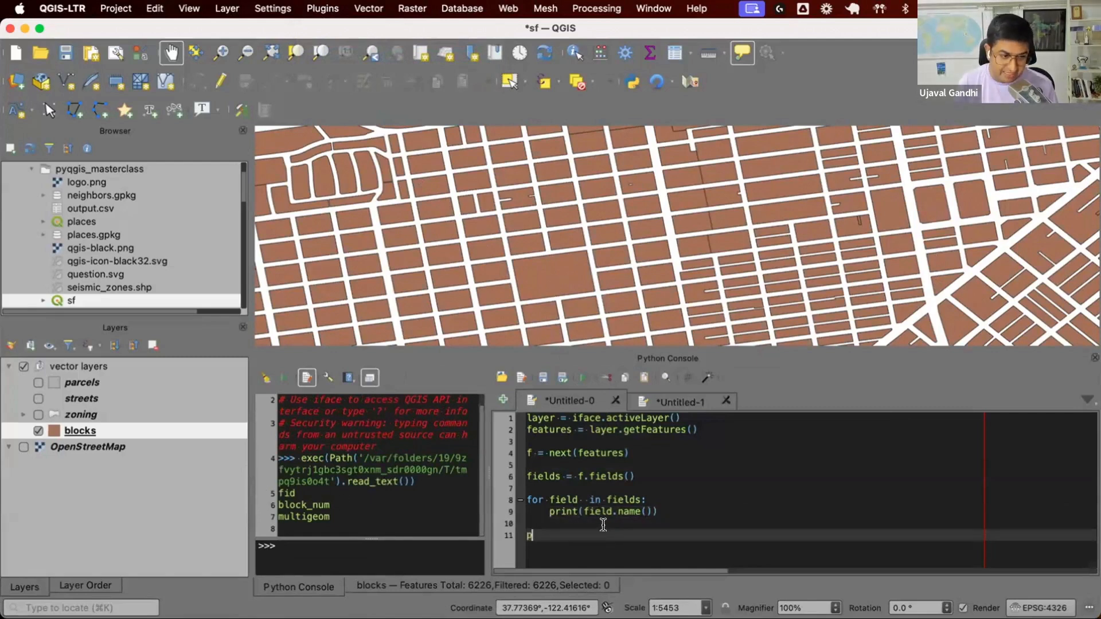
{"action": "type", "text": "rint("}
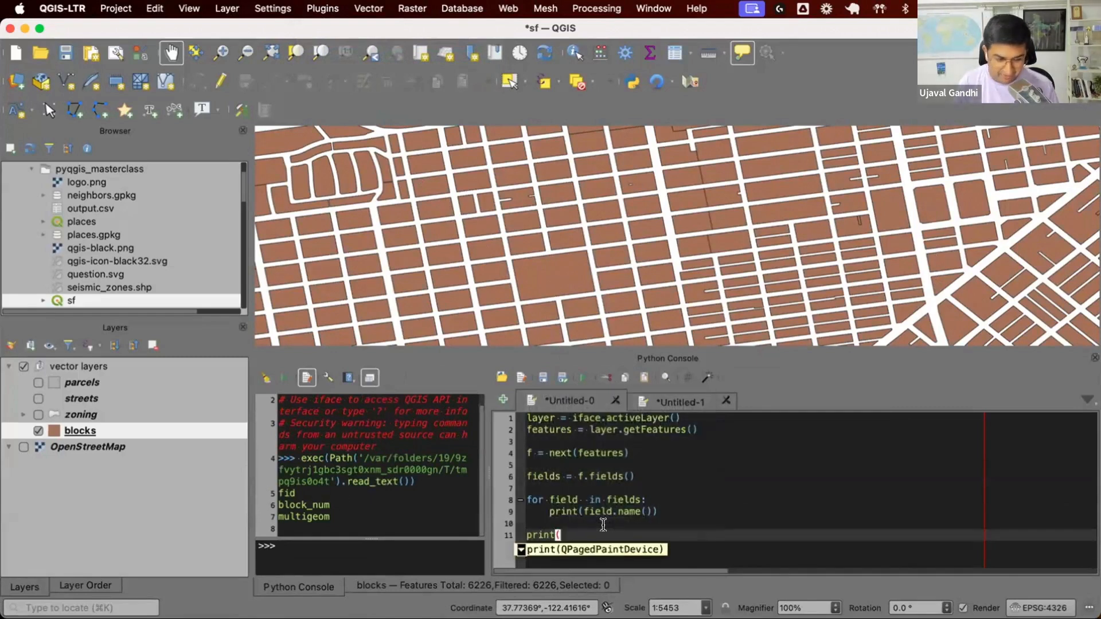
{"action": "type", "text": "f["}
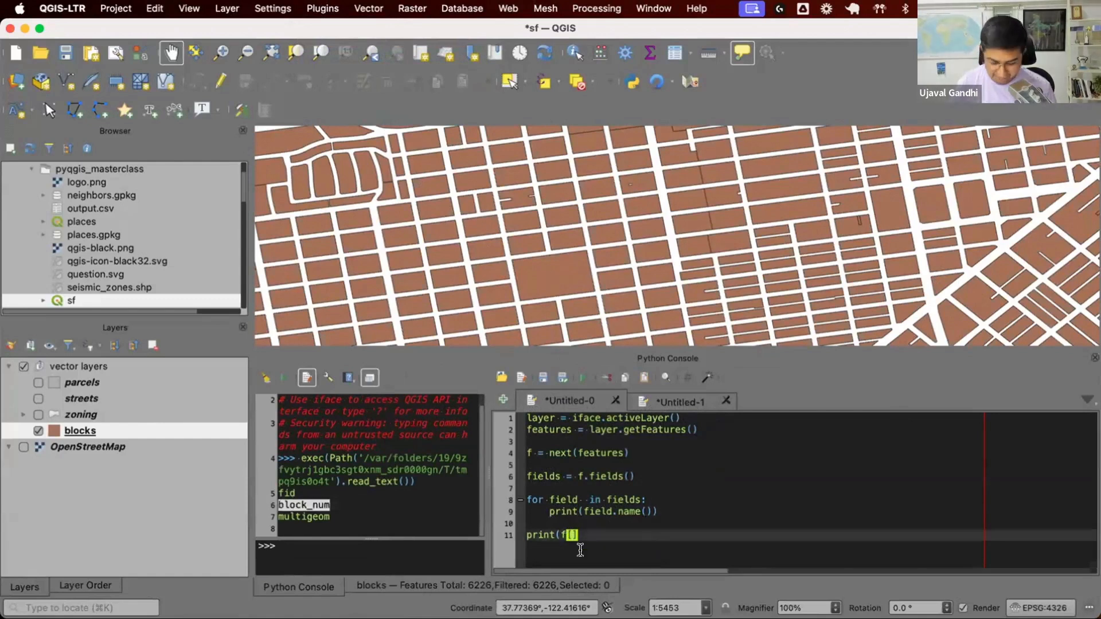
{"action": "type", "text": "'block_num'"}
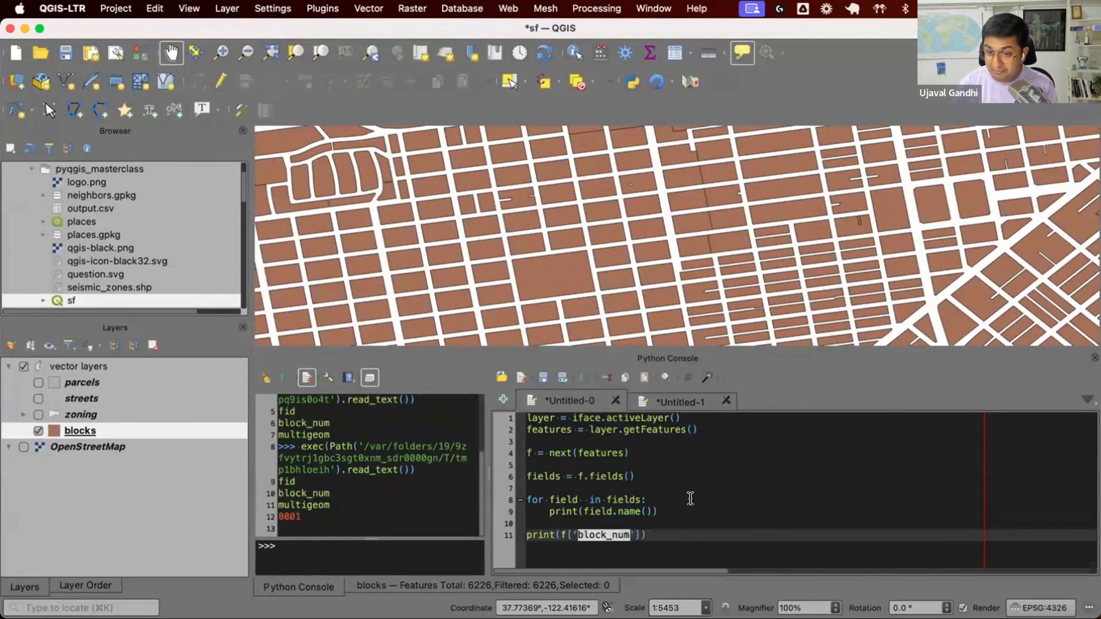
{"action": "mouse_move", "coordinate": [601, 512]}
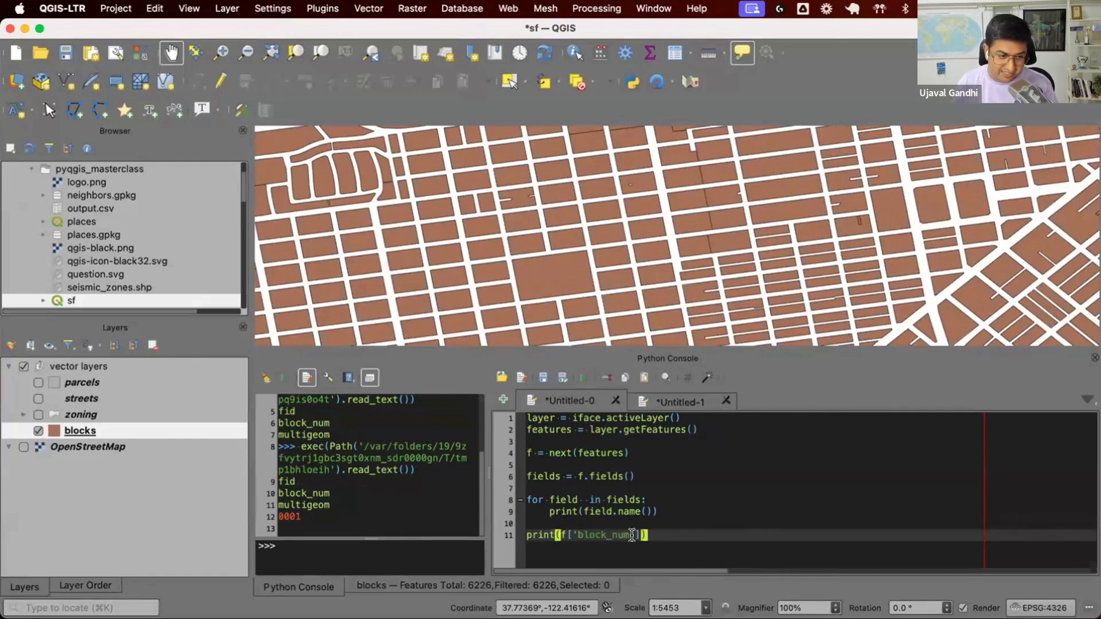
Change the line to print(f.attributes()) so it prints [1, '0001', 'F']
{"action": "key", "text": "Backspace"}
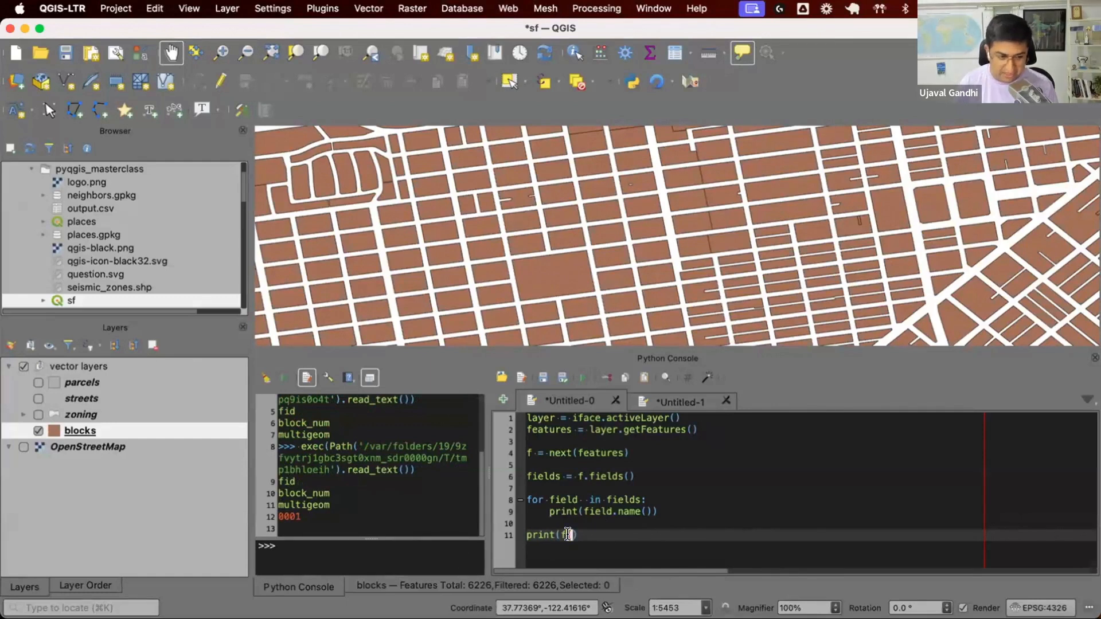
{"action": "type", "text": ".attributes()"}
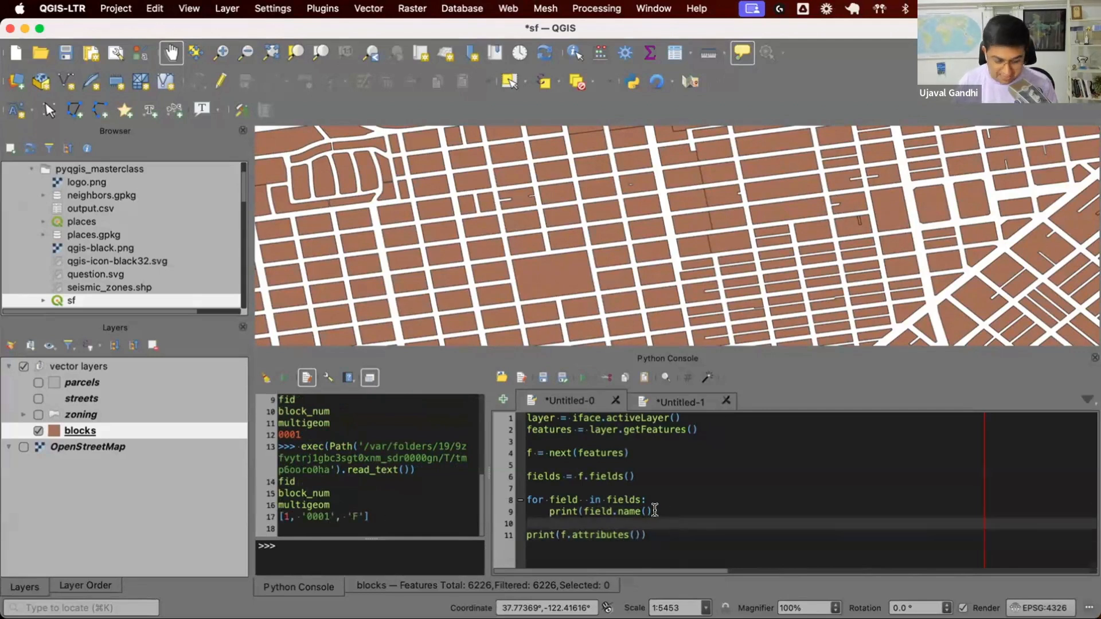
Wrap the print in 'for f in layer.getFeatures():' to print every feature's attributes
{"action": "type", "text": "for f in laer."}
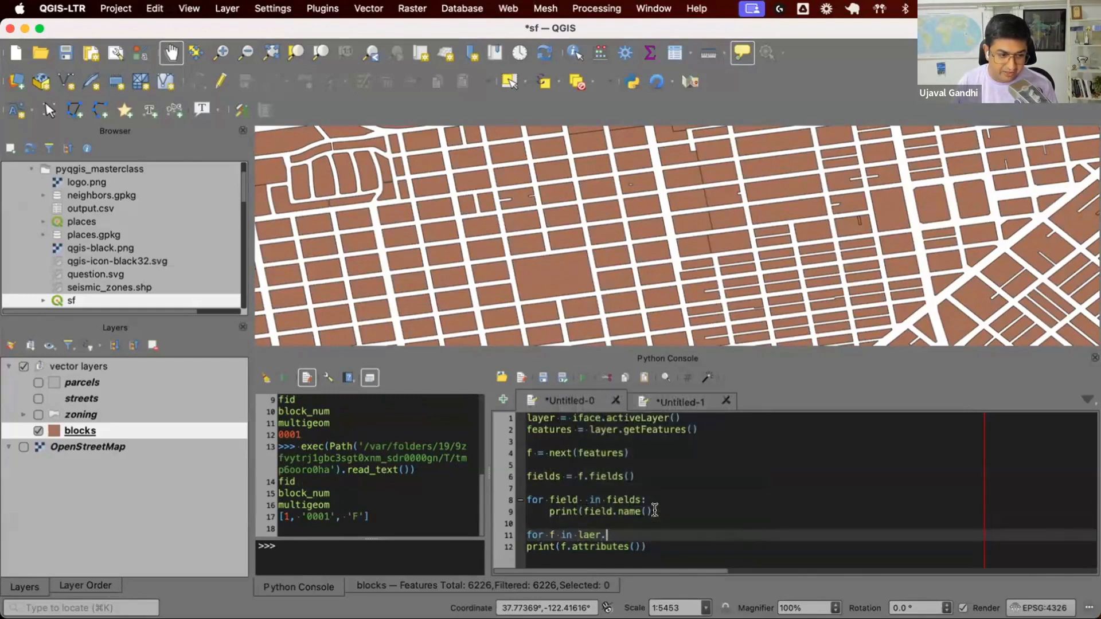
{"action": "type", "text": "layer.g"}
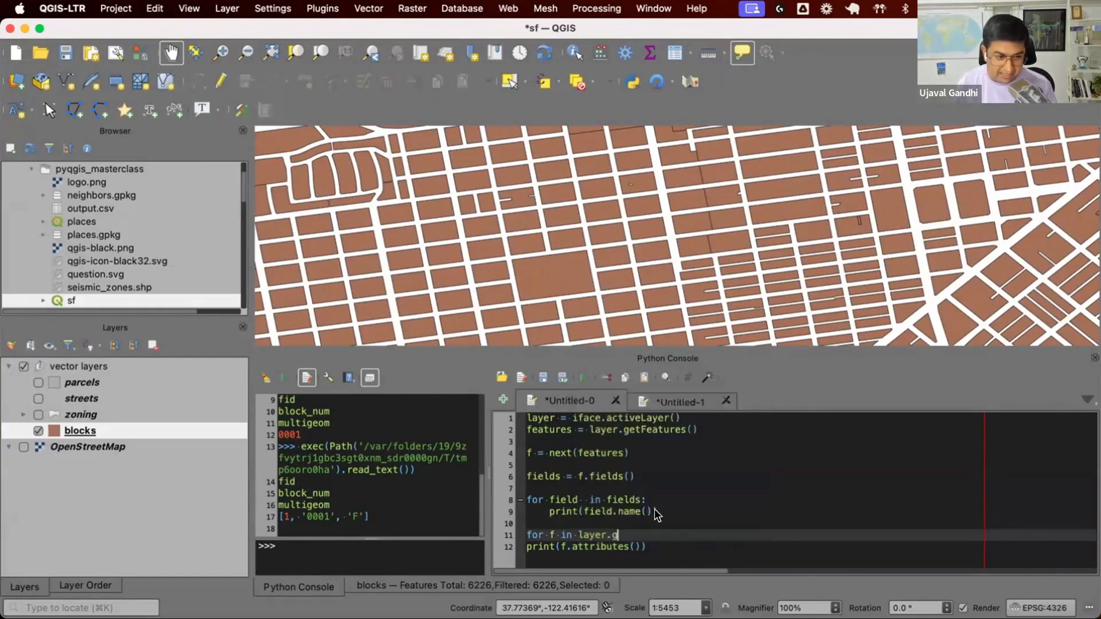
{"action": "type", "text": "etFeatures():"}
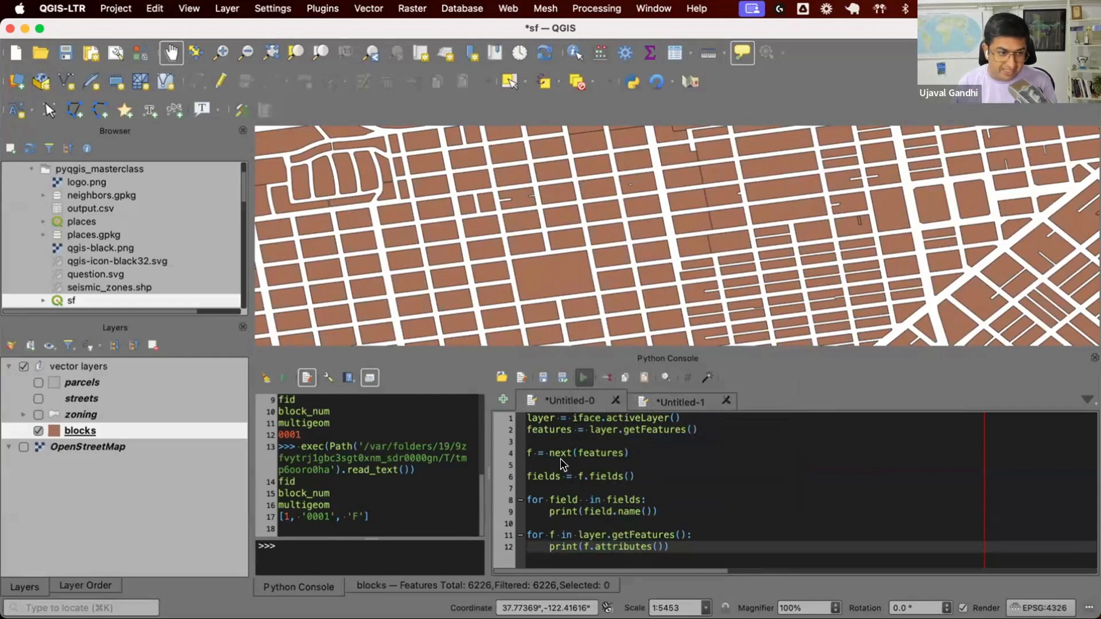
{"action": "mouse_move", "coordinate": [415, 445]}
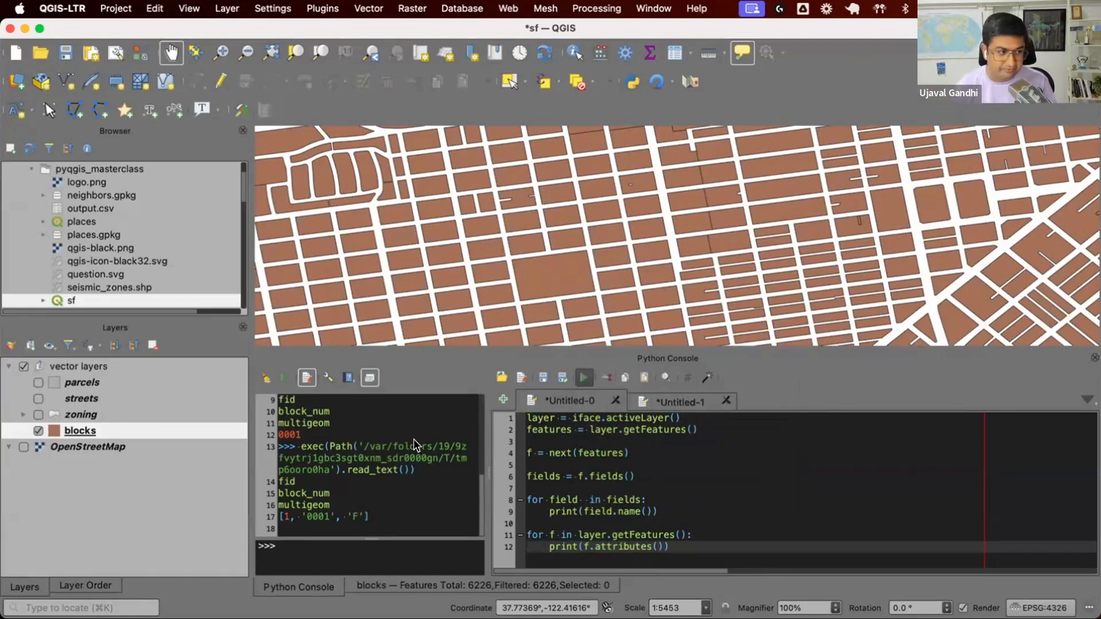
{"action": "mouse_move", "coordinate": [652, 280]}
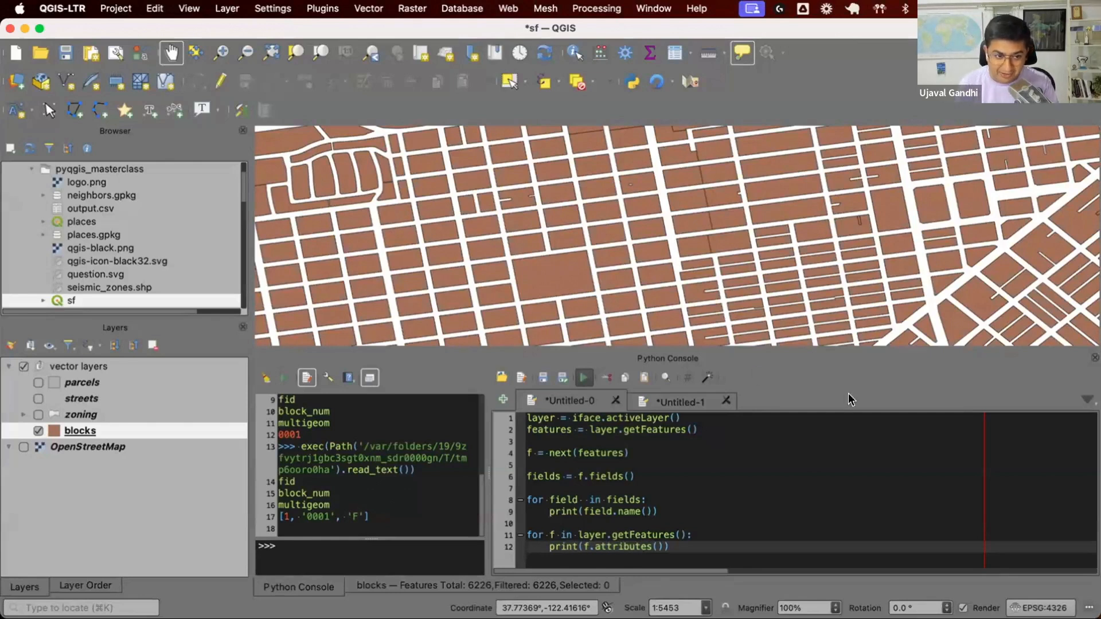
{"action": "mouse_move", "coordinate": [709, 305]}
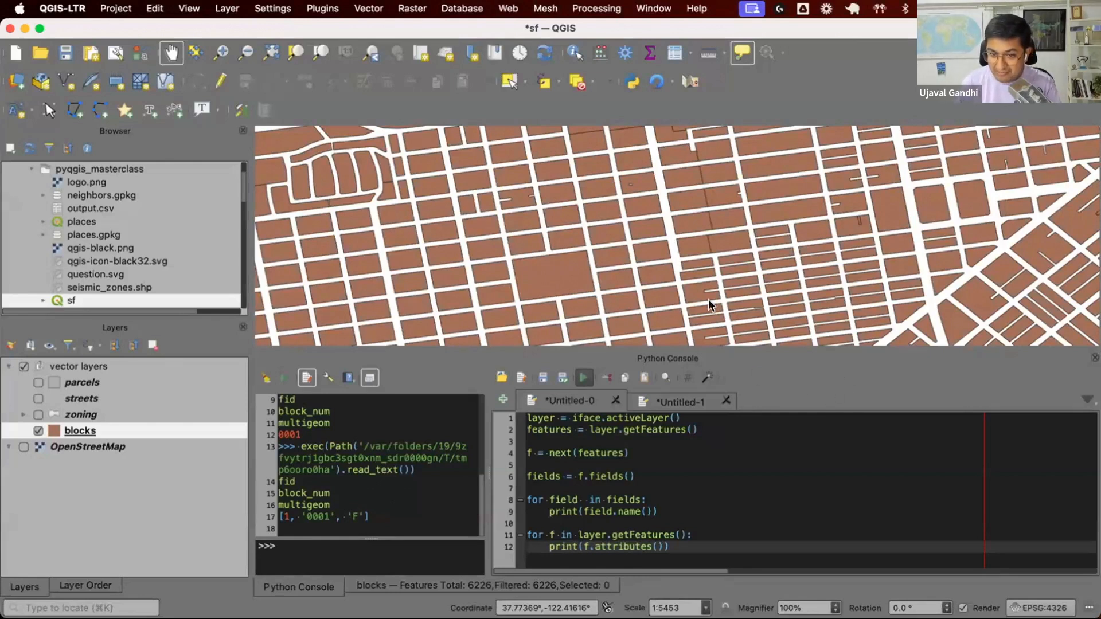
{"action": "mouse_move", "coordinate": [700, 215]}
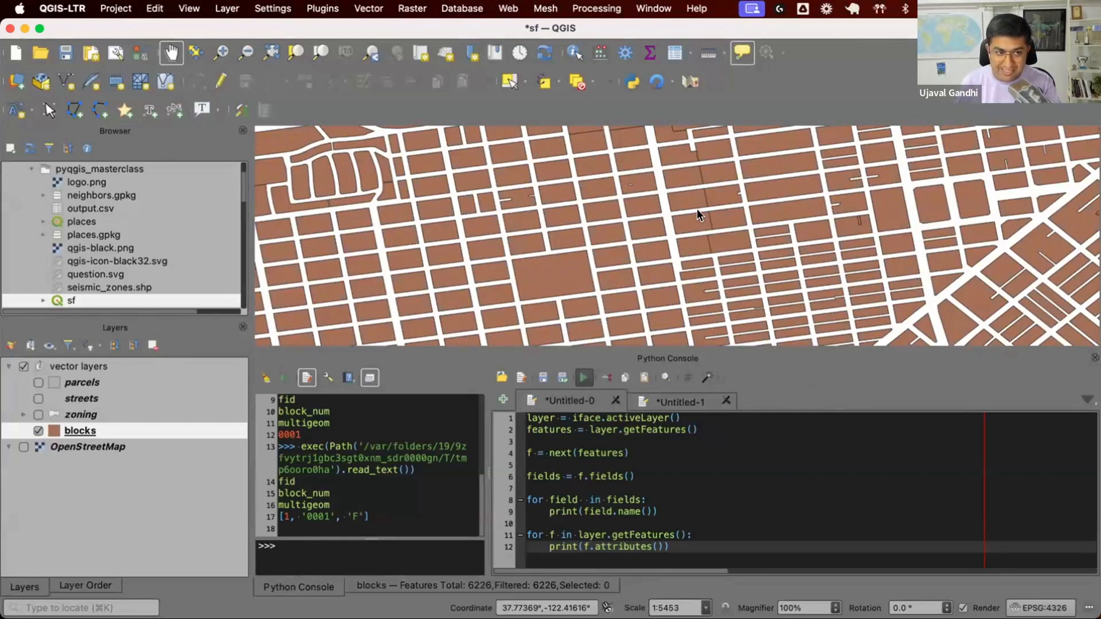
{"action": "left_click", "coordinate": [584, 378]}
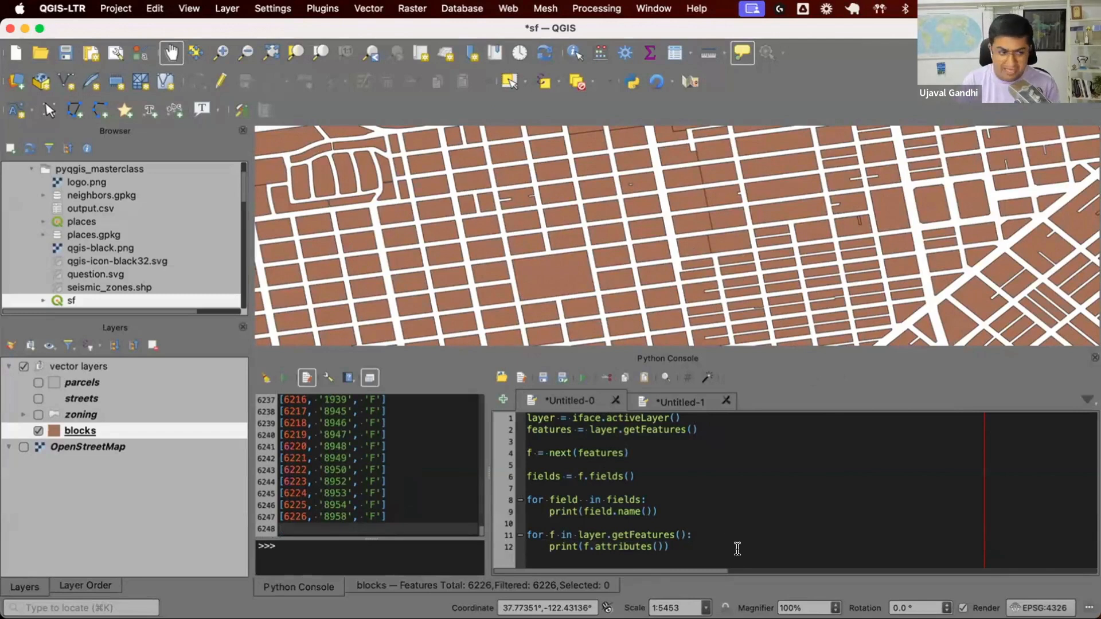
{"action": "mouse_move", "coordinate": [343, 501]}
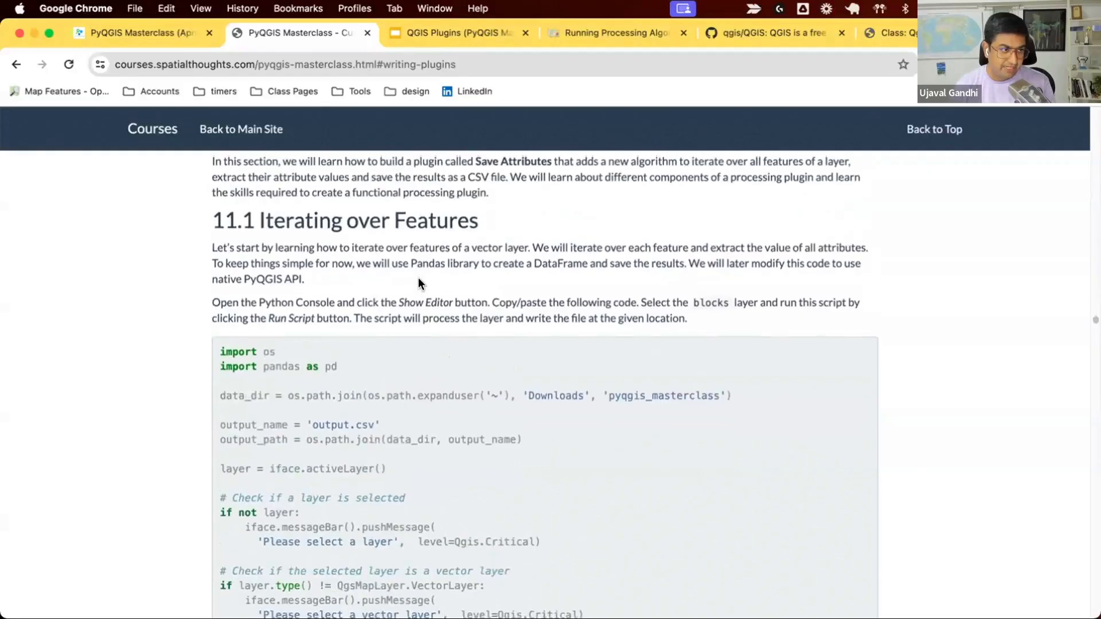
Scroll the Chrome course page down to section 11.1 Iterating over Features
{"action": "scroll", "scroll_direction": "down", "scroll_amount": 3}
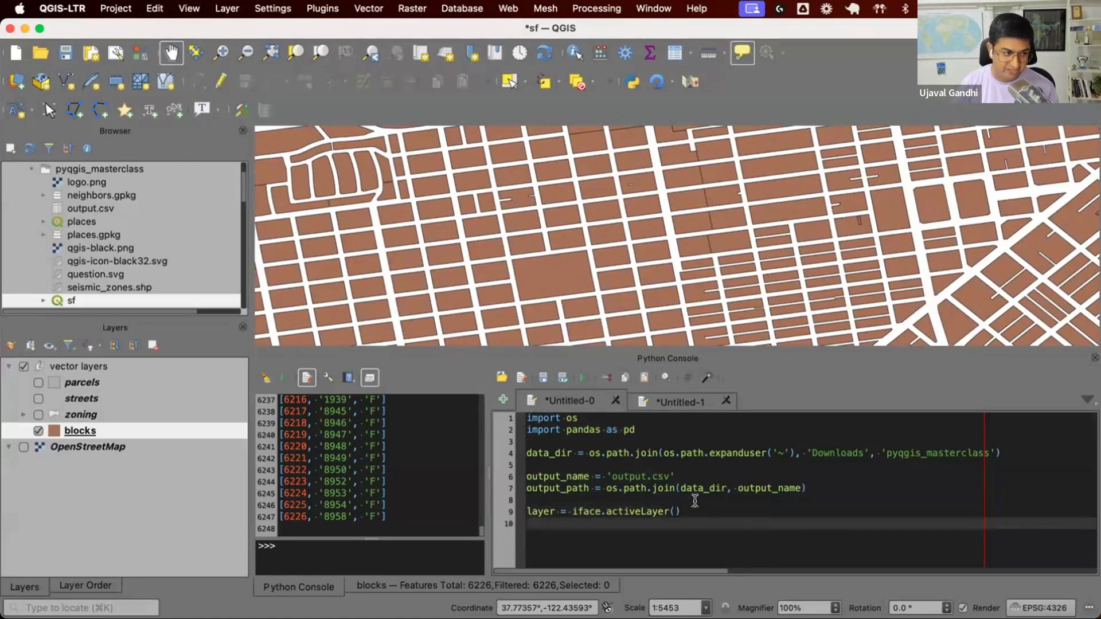
{"action": "mouse_move", "coordinate": [181, 431]}
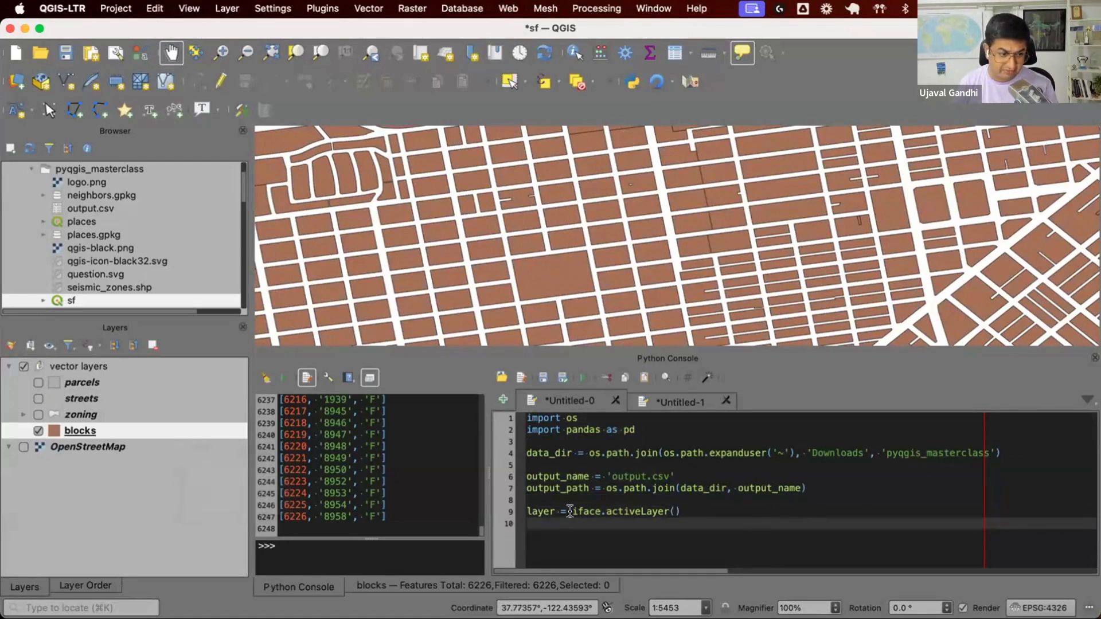
{"action": "mouse_move", "coordinate": [136, 407]}
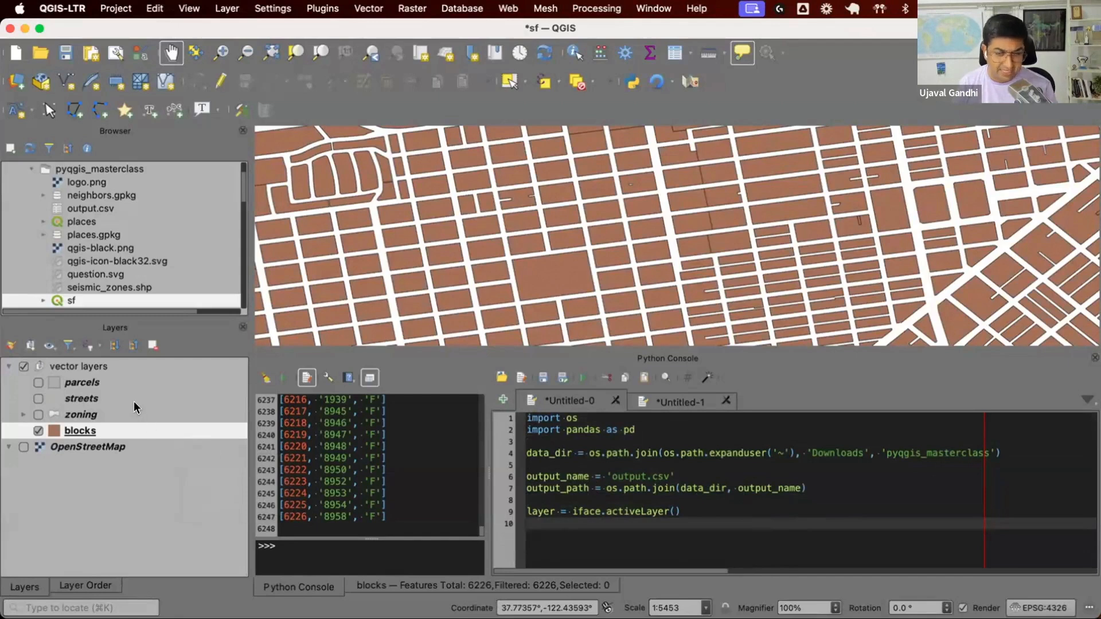
{"action": "mouse_move", "coordinate": [126, 419]}
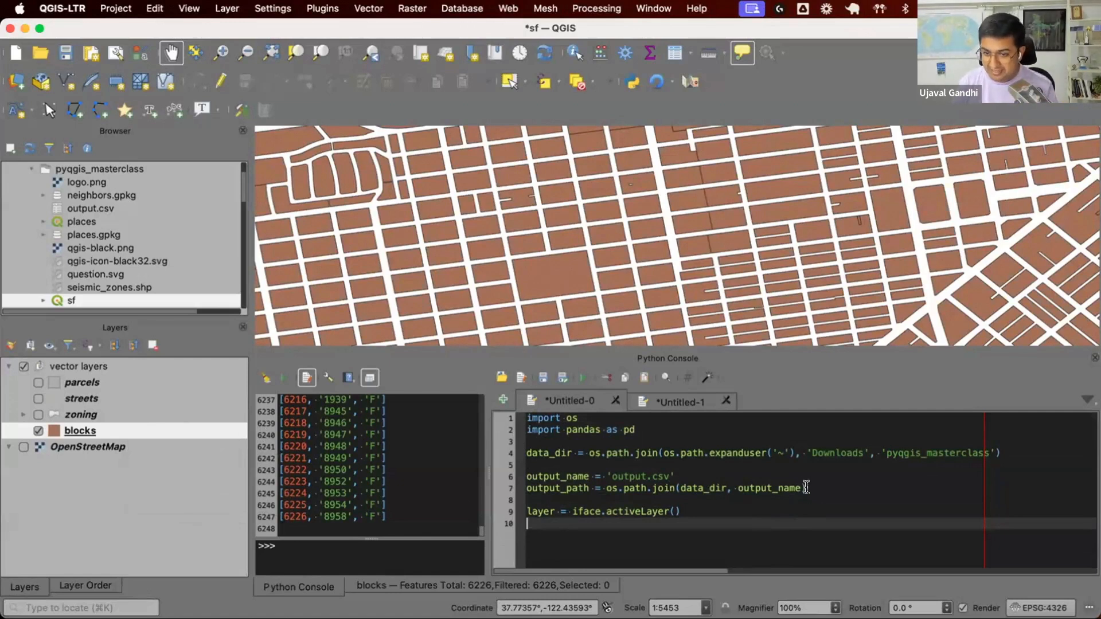
{"action": "mouse_move", "coordinate": [763, 488]}
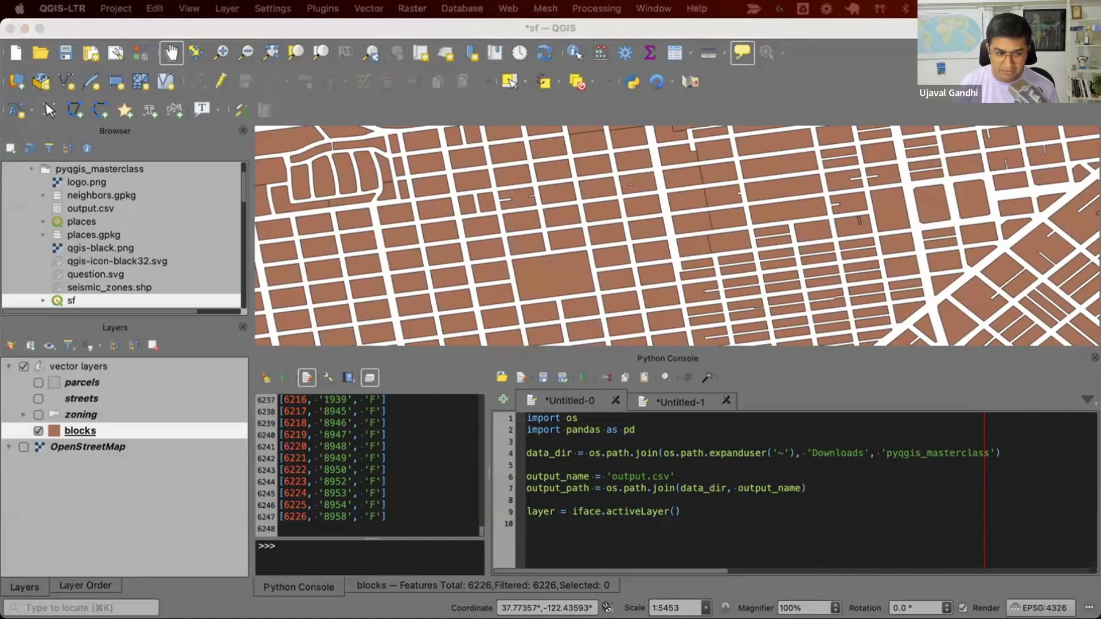
Add fields = layer.fields() and a fieldnames list comprehension, then print the field names
{"action": "type", "text": "fields = layer.fields()"}
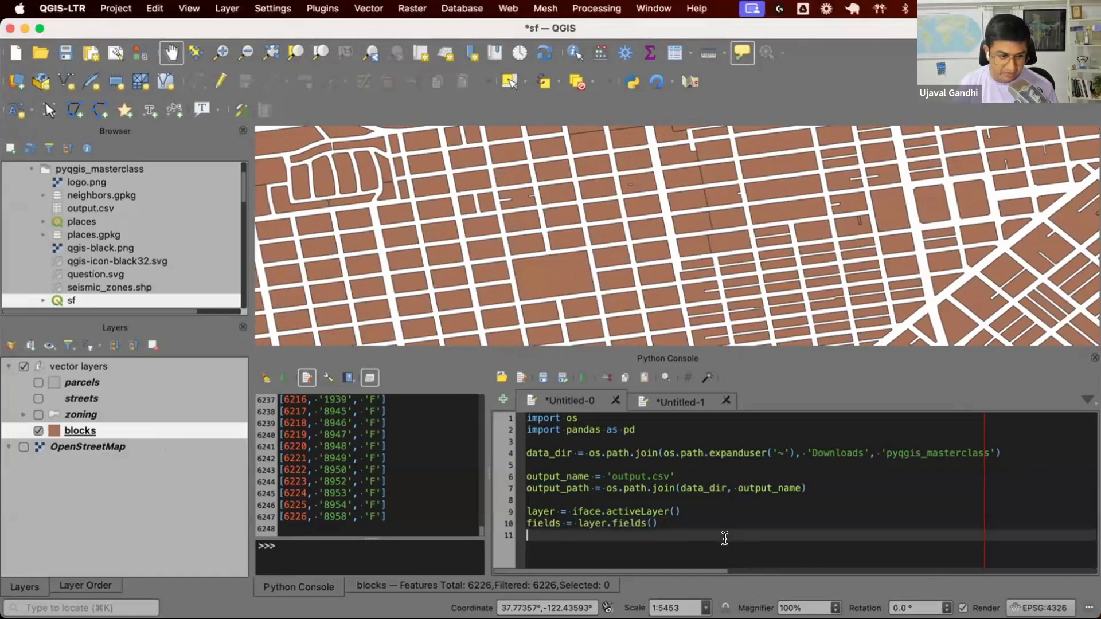
{"action": "type", "text": "fieldnames = [field.name() for field in layer.fields()]"}
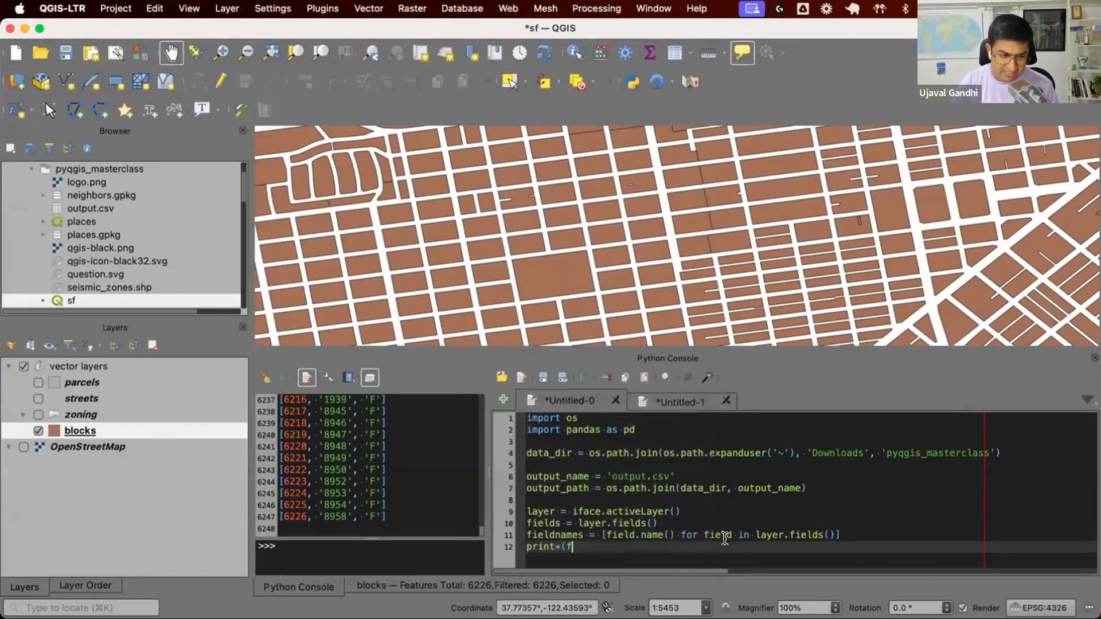
{"action": "type", "text": "ieldnames)"}
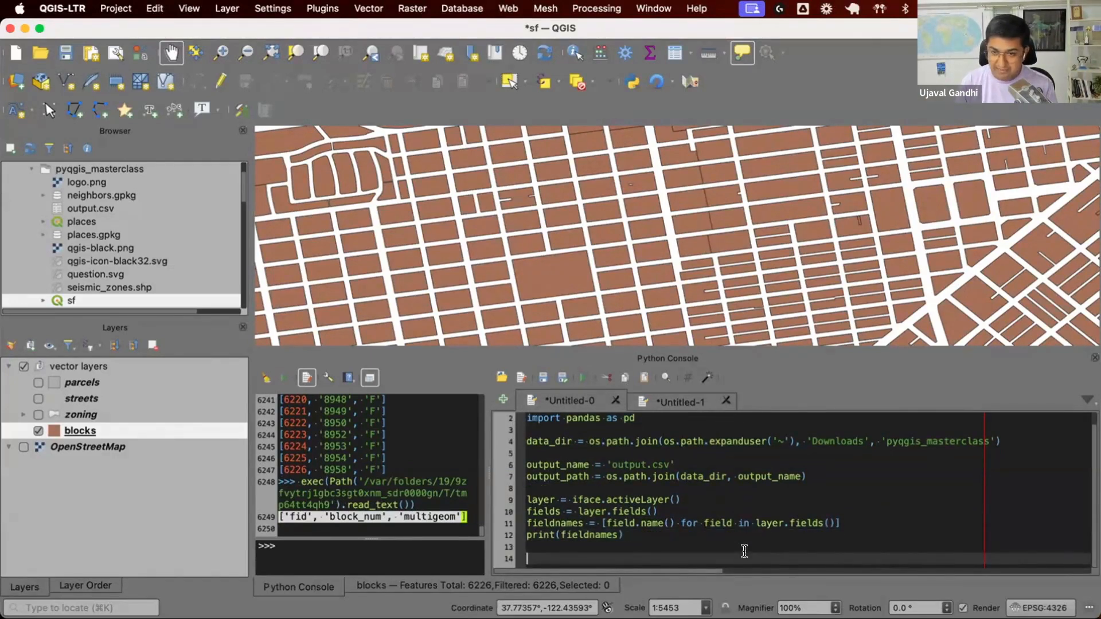
Replace the print with data = [f.attributes() for f in layer.getFeatures()]
{"action": "type", "text": "for"}
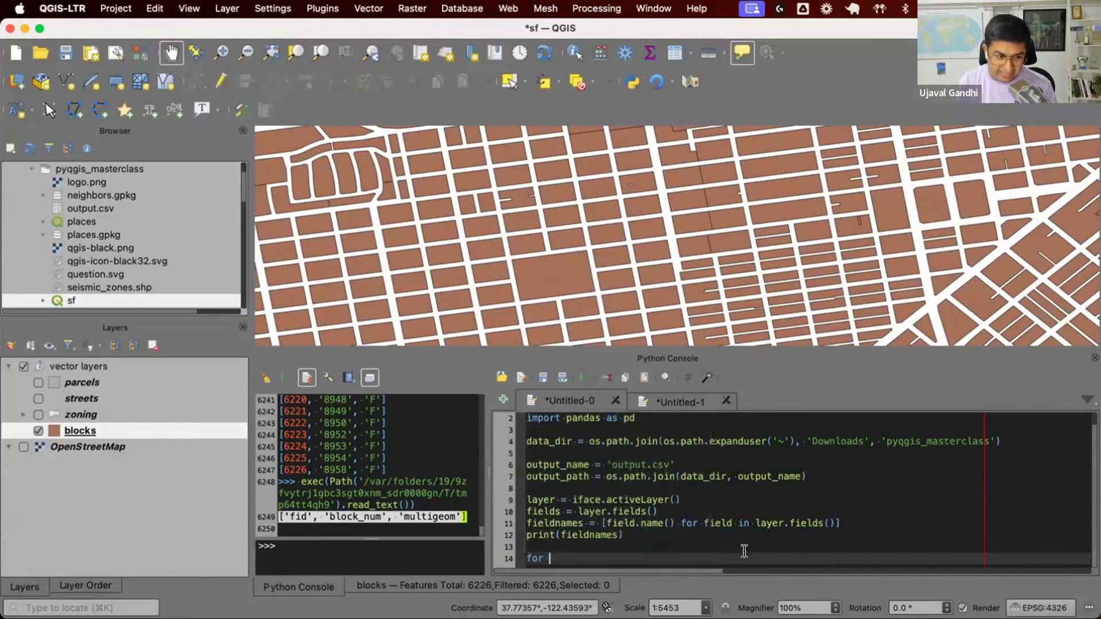
{"action": "type", "text": "f in layer.getFeatures("}
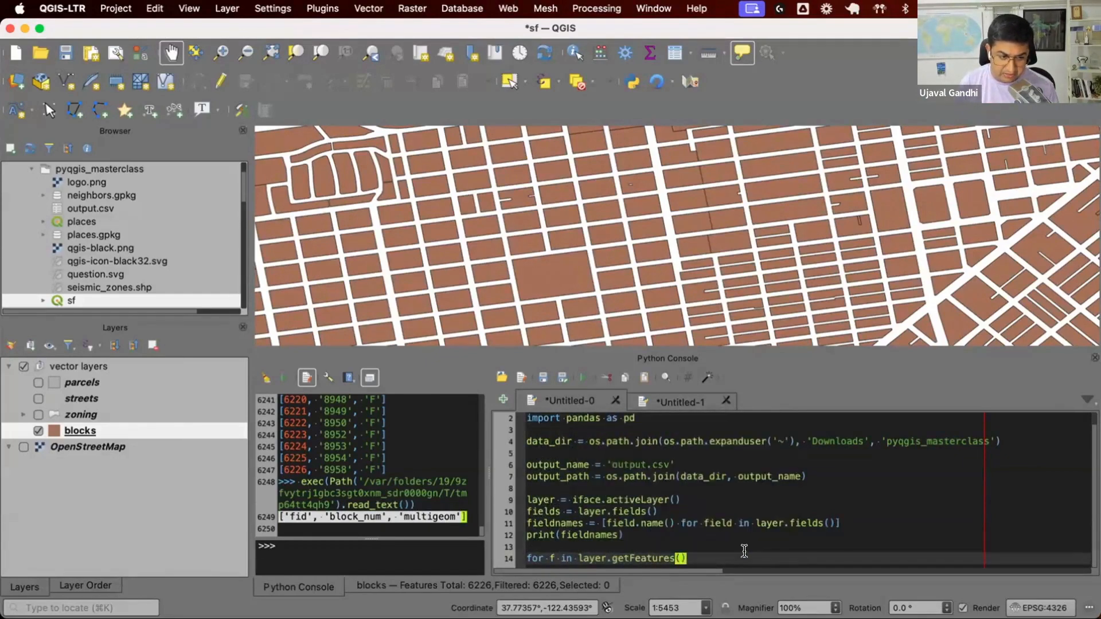
{"action": "type", "text": "f.attributes("}
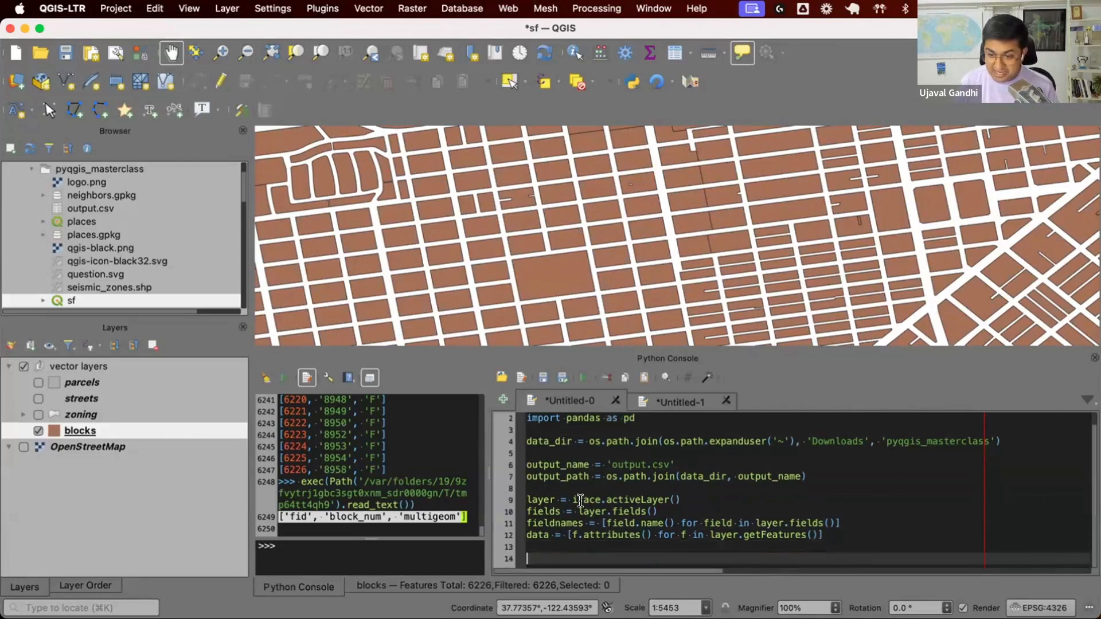
Build df = pd.DataFrame(data, columns=fieldnames) from the collected attributes
{"action": "type", "text": "df"}
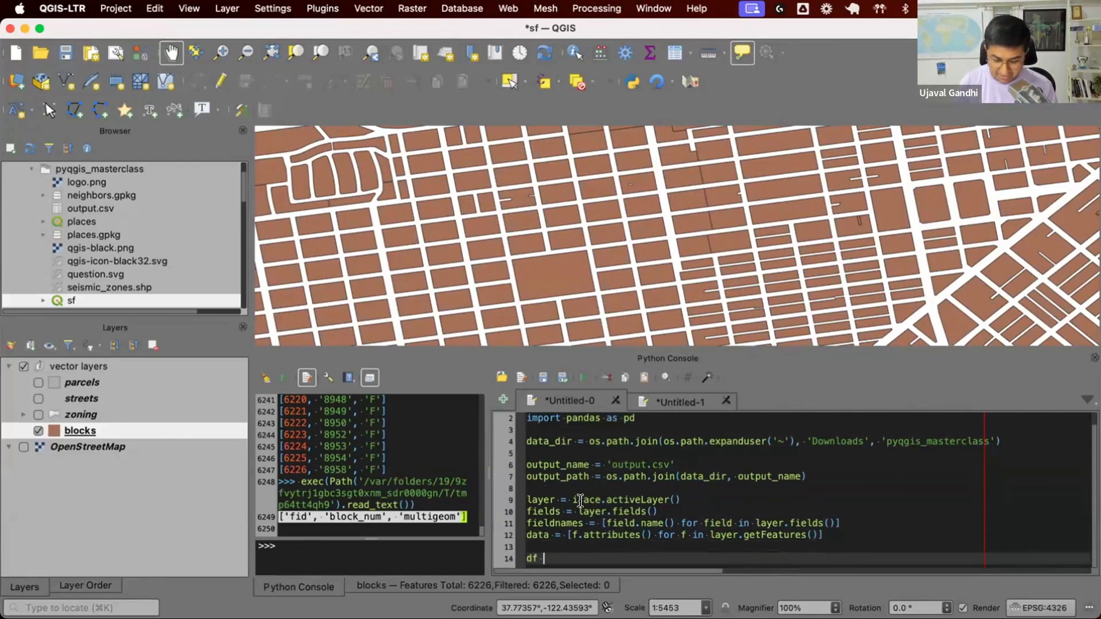
{"action": "type", "text": "= pd.DataFrame(data,"}
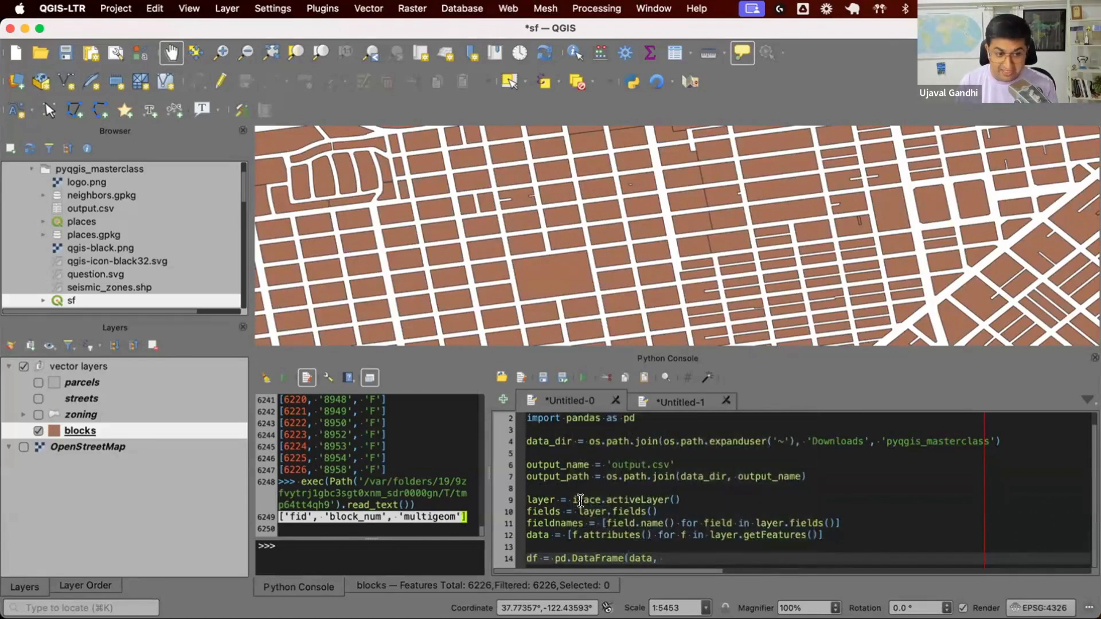
{"action": "type", "text": "columns=fieldname)"}
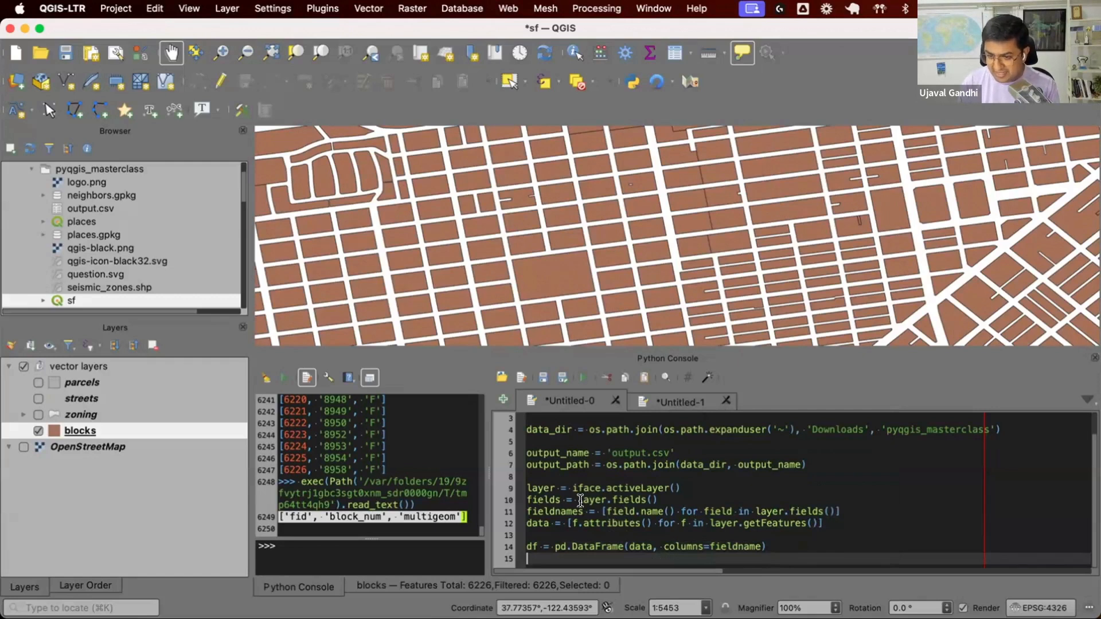
Write the DataFrame with df.to_csv(output_path, index=False)
{"action": "type", "text": "df."}
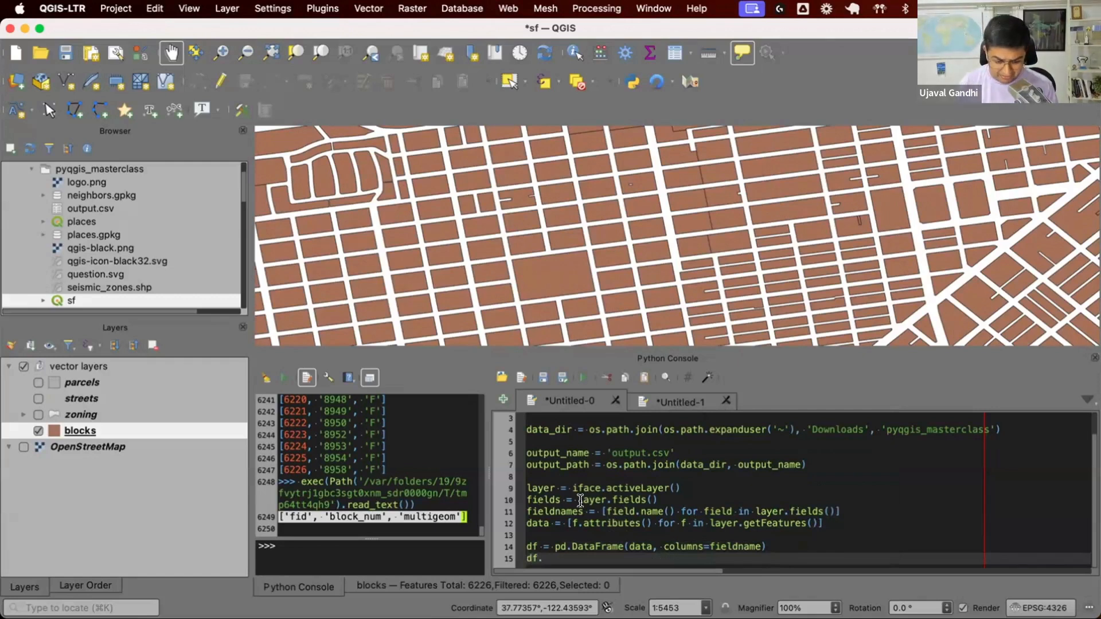
{"action": "type", "text": "to_csv("}
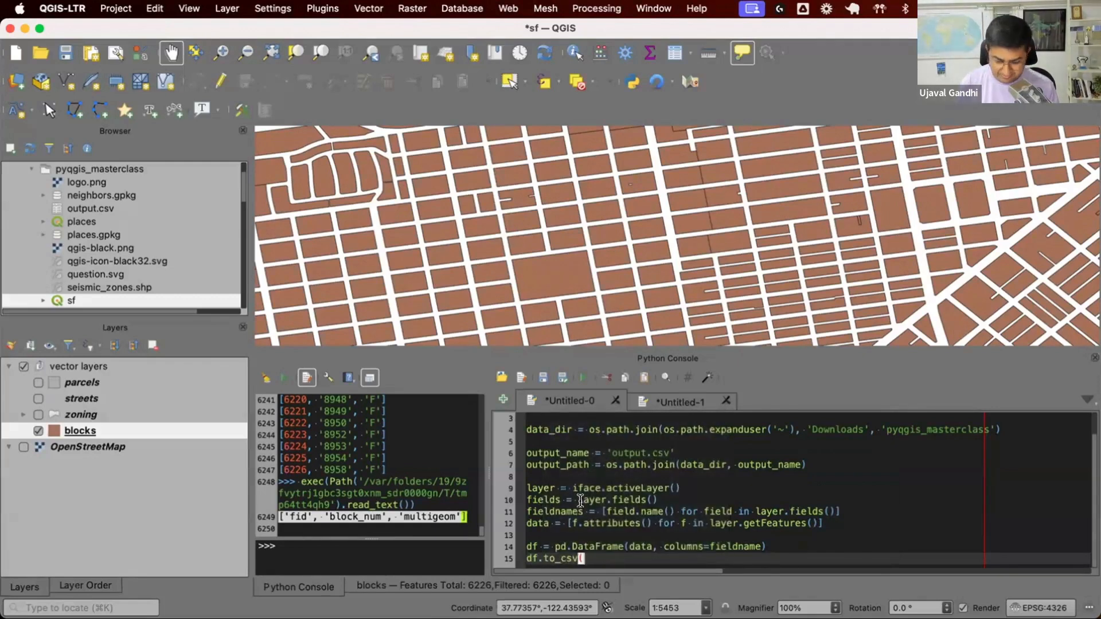
{"action": "type", "text": "output_path"}
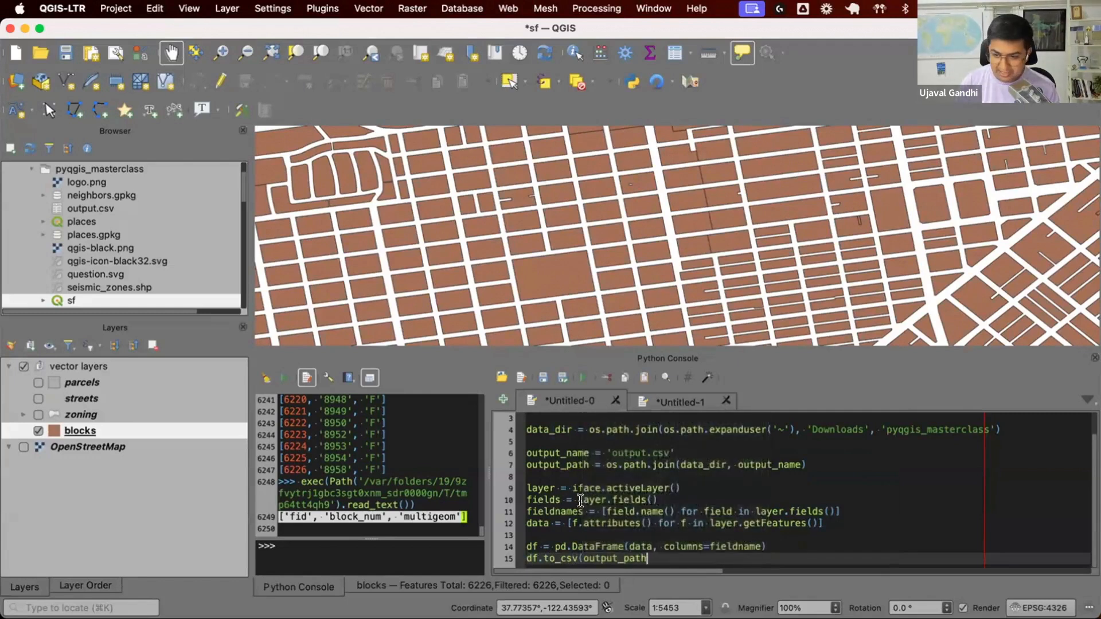
{"action": "type", "text": ", index"}
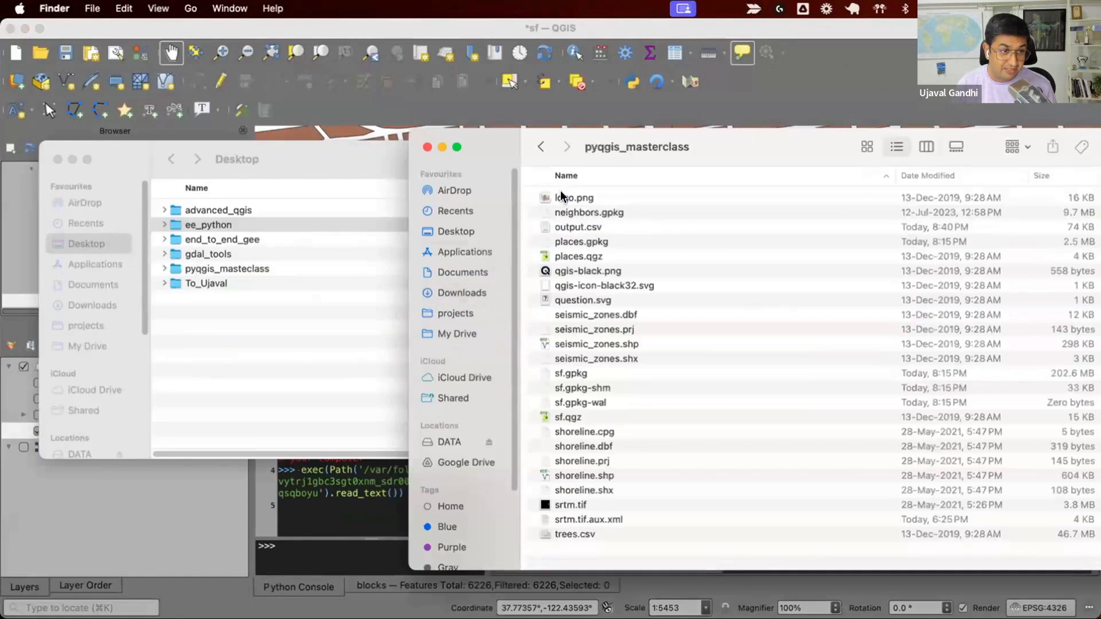
Select output.csv in pyqgis_masterclass and bring up its Open With options
{"action": "left_click", "coordinate": [577, 227]}
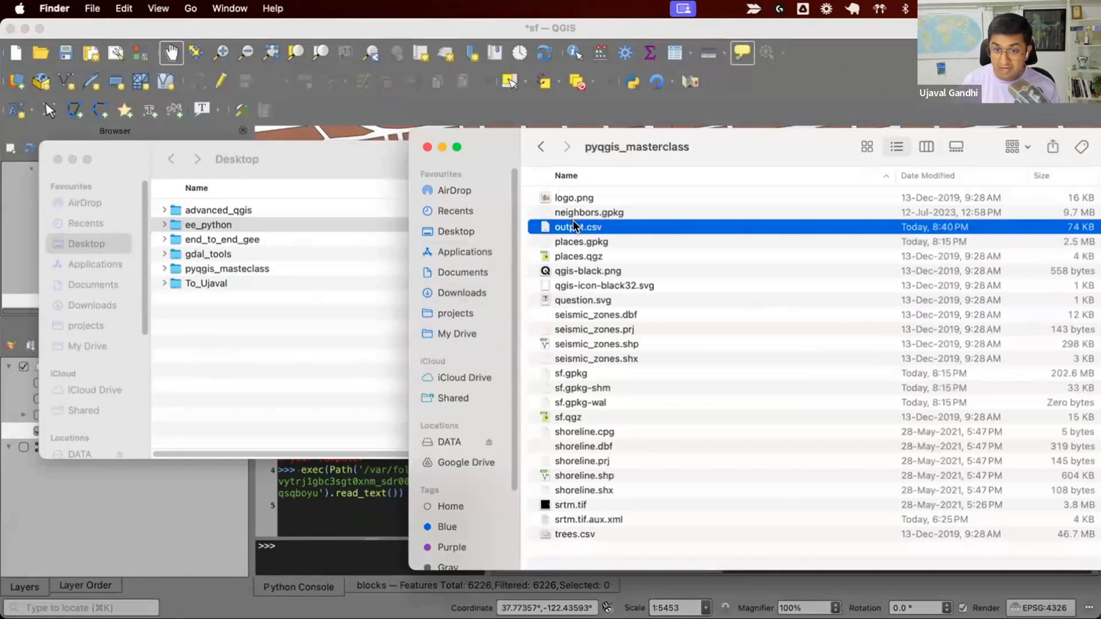
{"action": "right_click", "coordinate": [577, 226]}
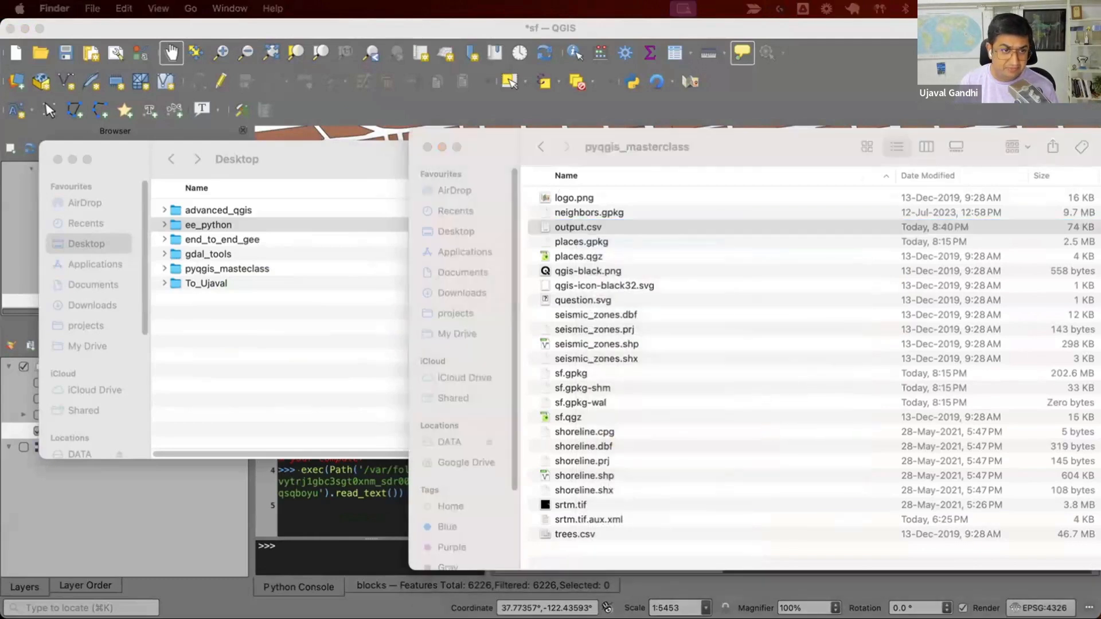
View output.csv in TextMate and scroll through the exported block rows
{"action": "double_click", "coordinate": [578, 227]}
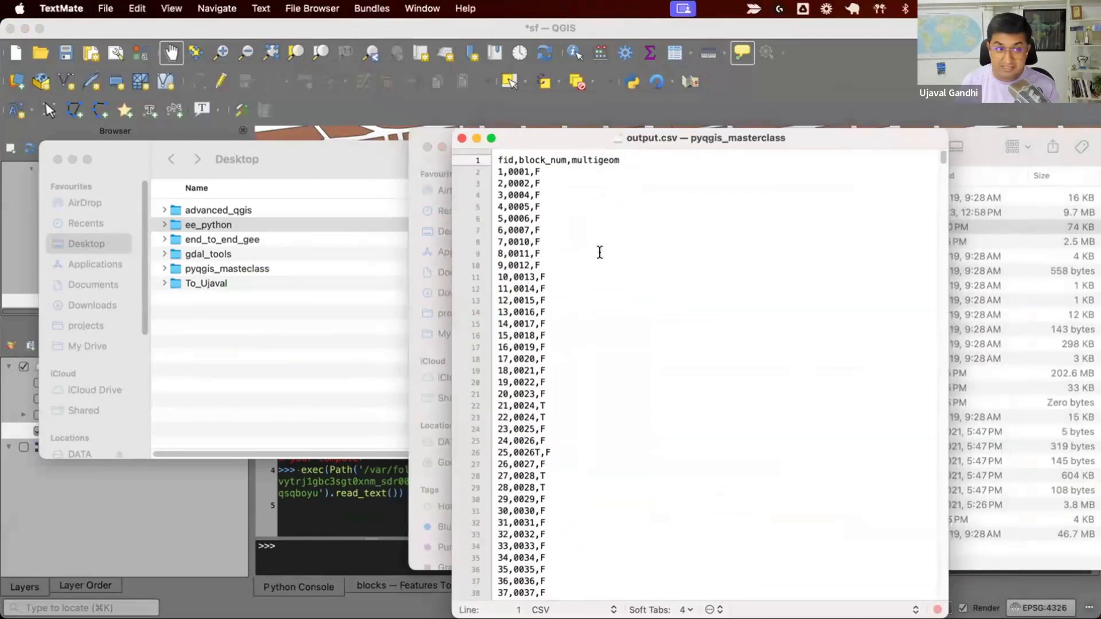
{"action": "scroll", "scroll_direction": "down", "scroll_amount": 3}
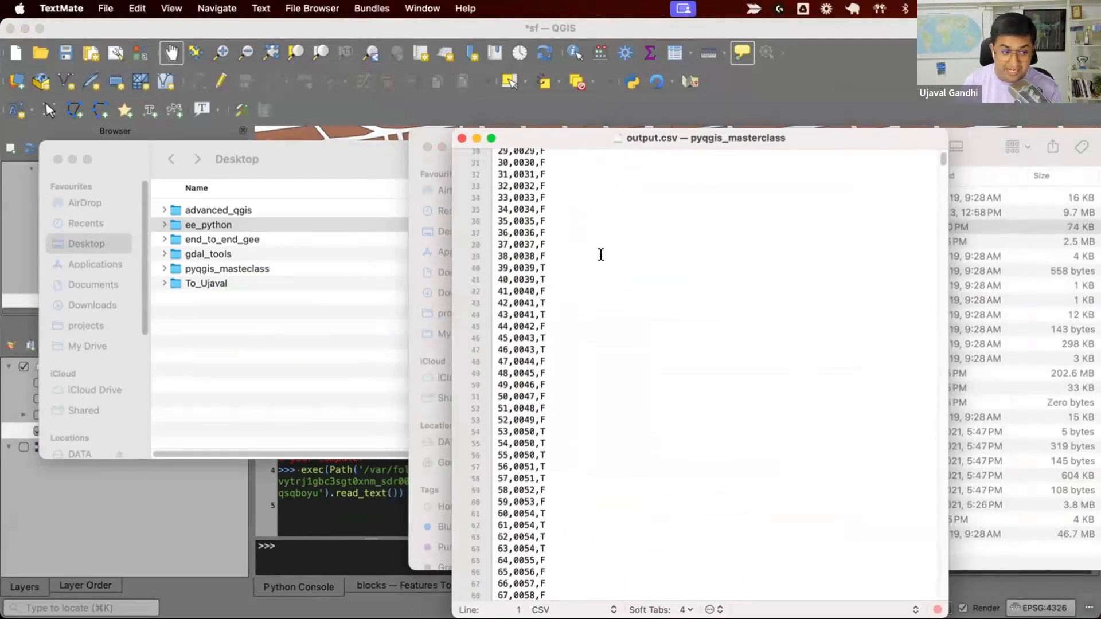
{"action": "scroll", "scroll_direction": "down", "scroll_amount": 3}
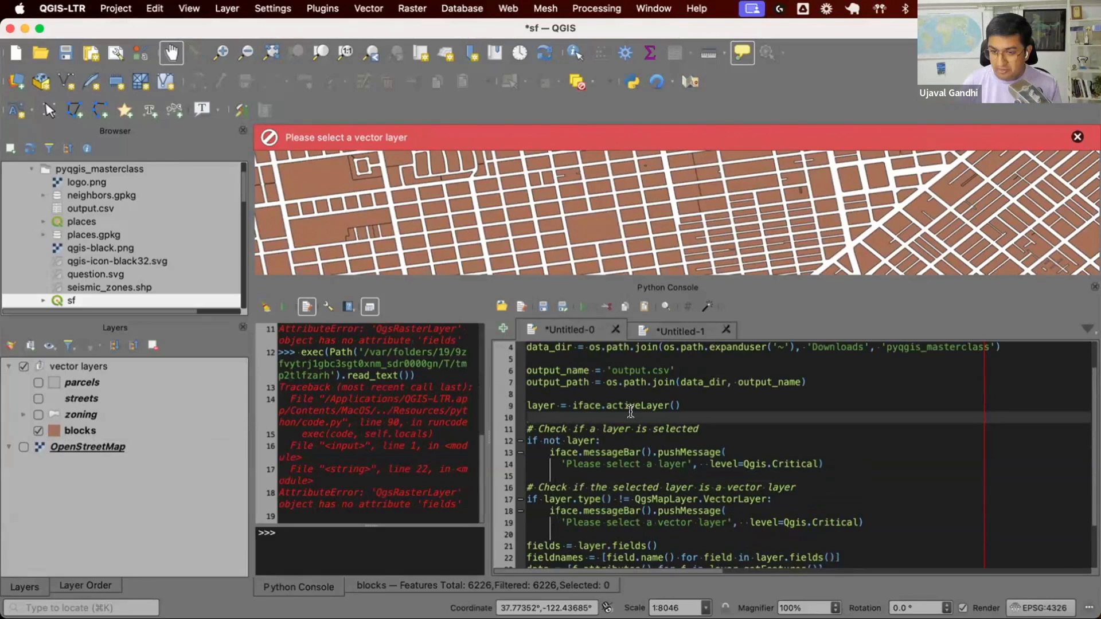
Switch to the Chrome tab showing the course's finished export code and Exercise 9
{"action": "left_click", "coordinate": [298, 32]}
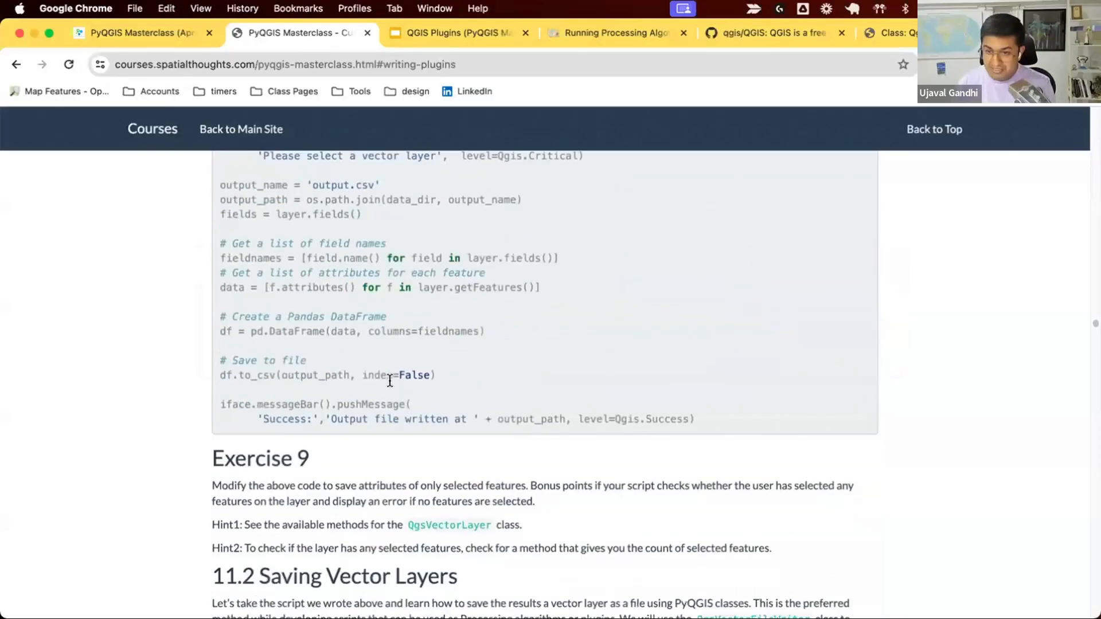
{"action": "scroll", "scroll_direction": "up", "scroll_amount": 3}
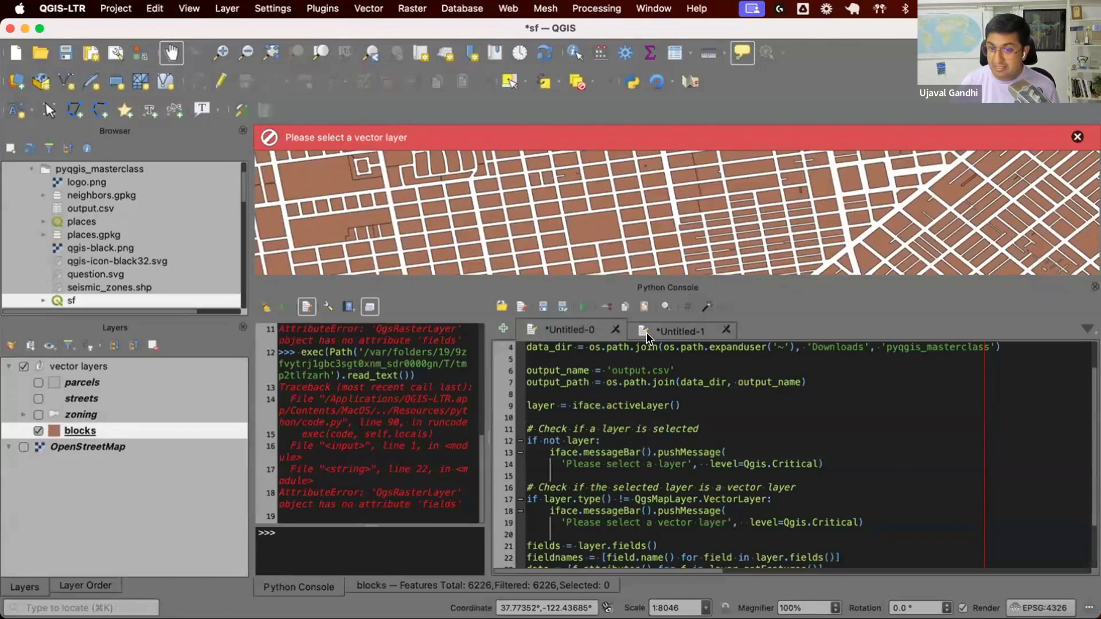
{"action": "mouse_move", "coordinate": [678, 330]}
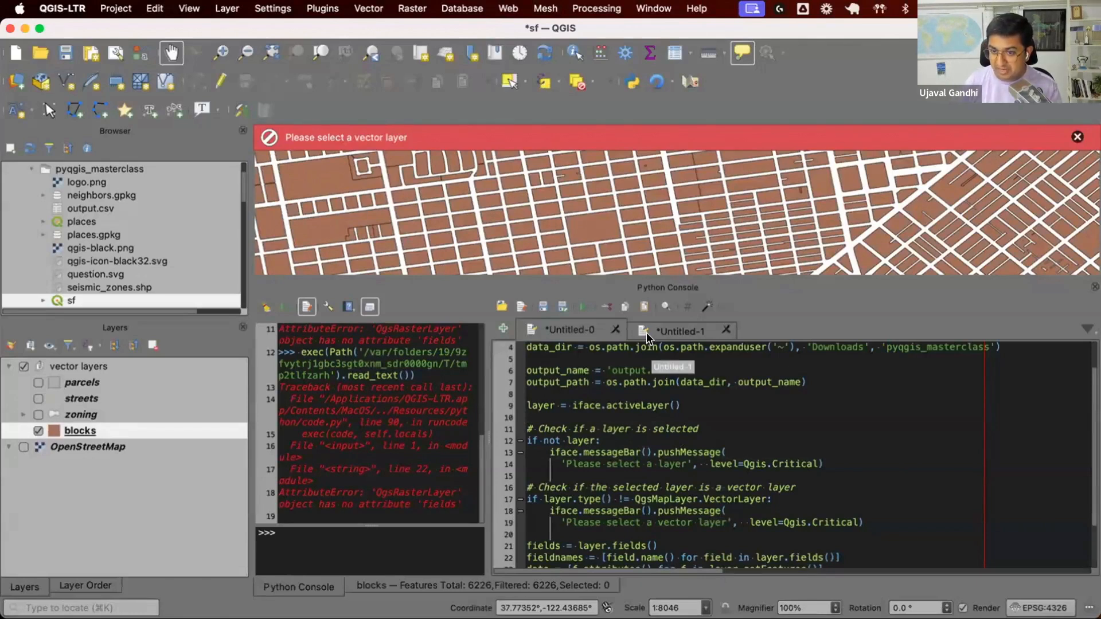